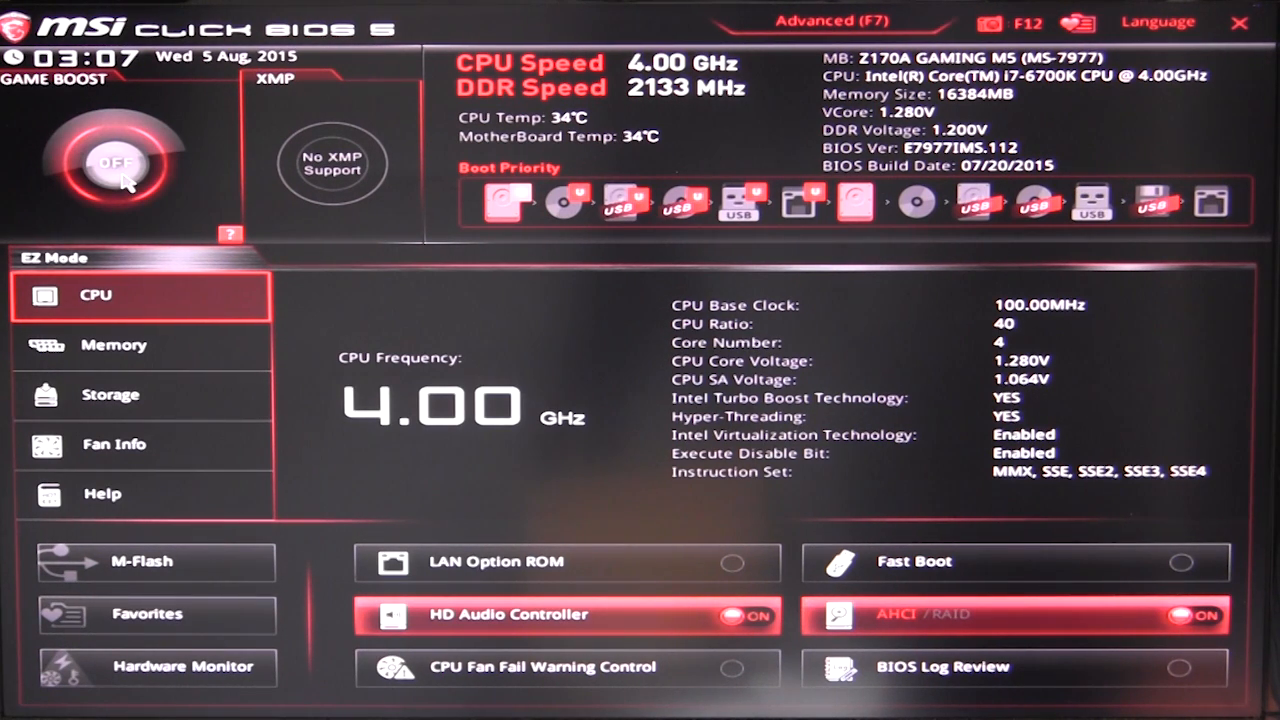
mouse_move(378, 184)
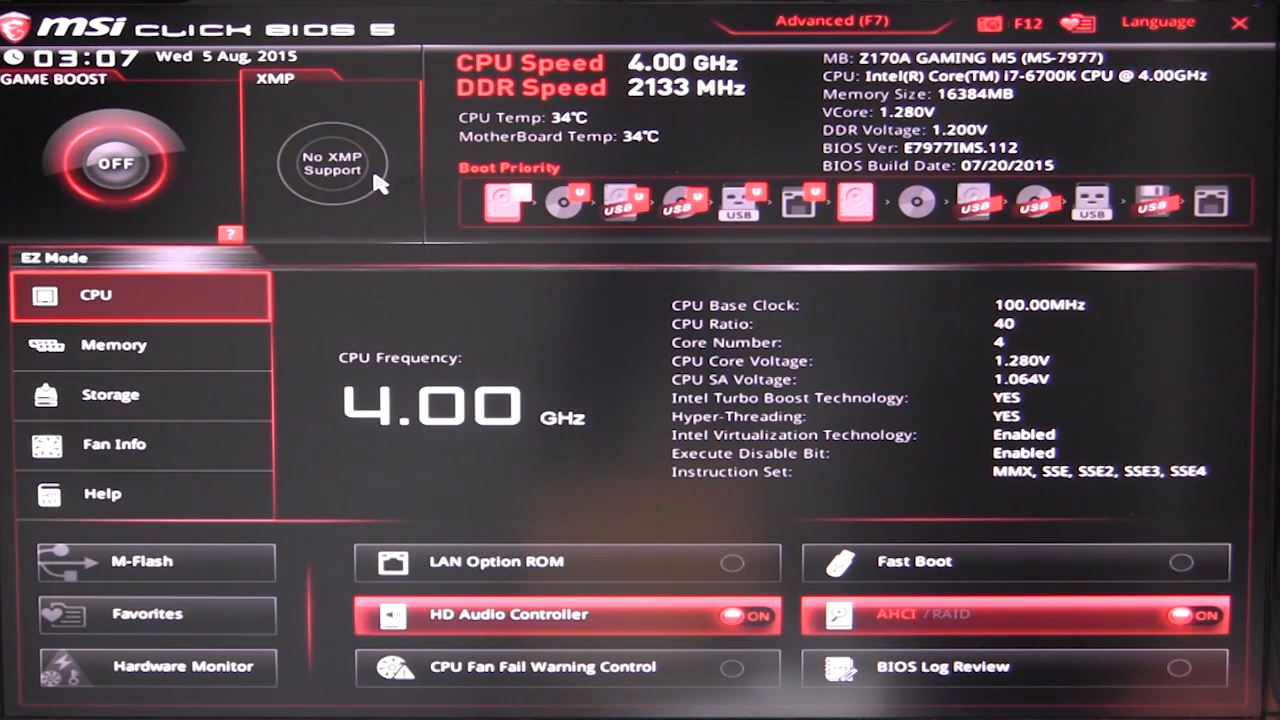
mouse_move(816, 156)
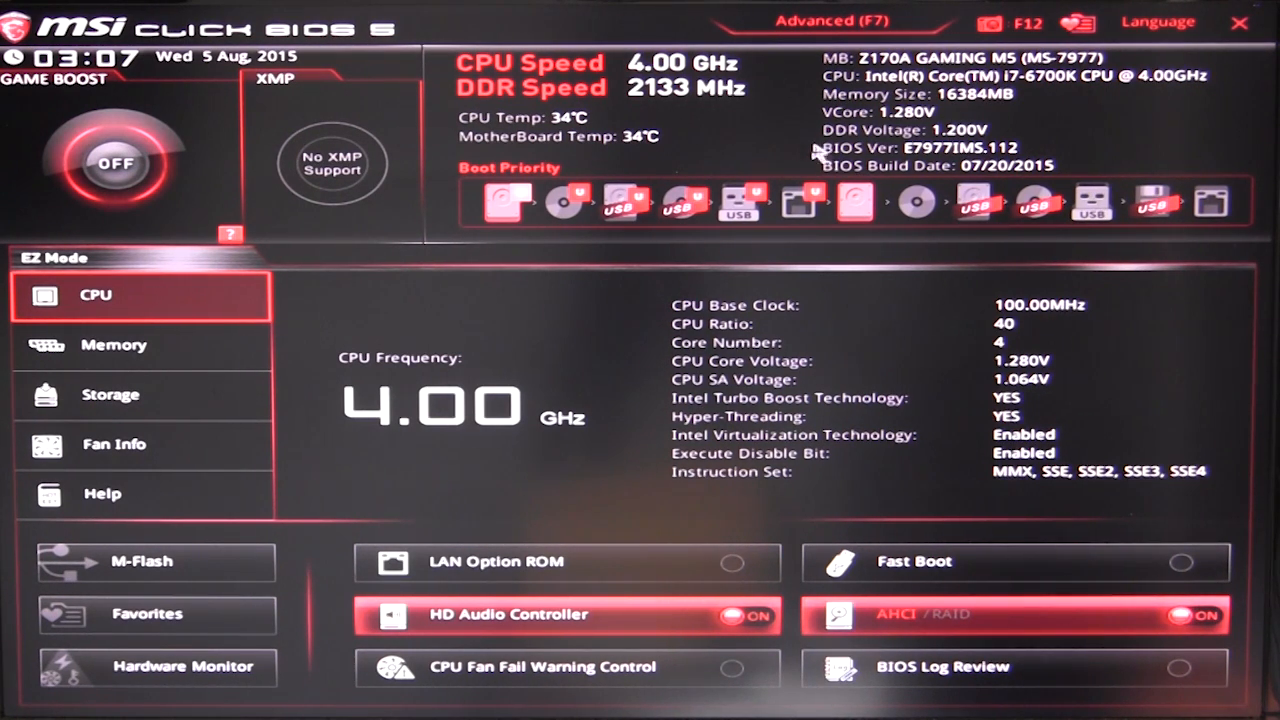
mouse_move(684, 84)
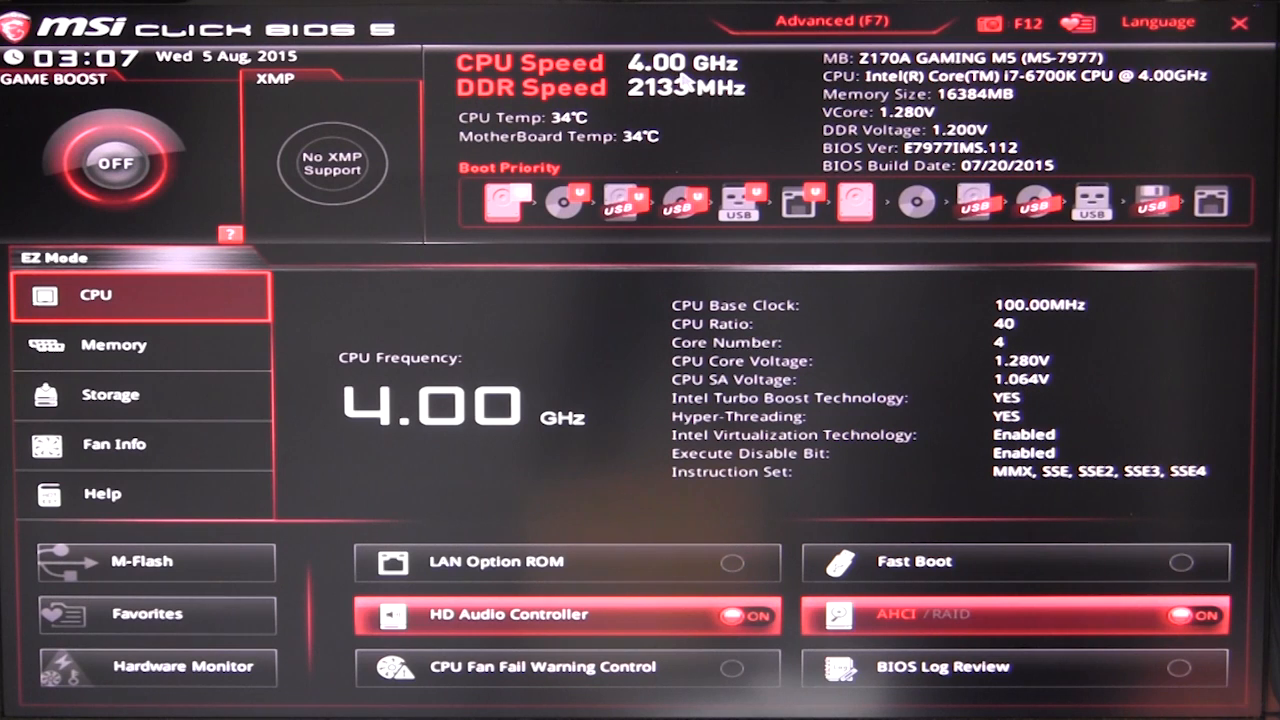
mouse_move(670, 96)
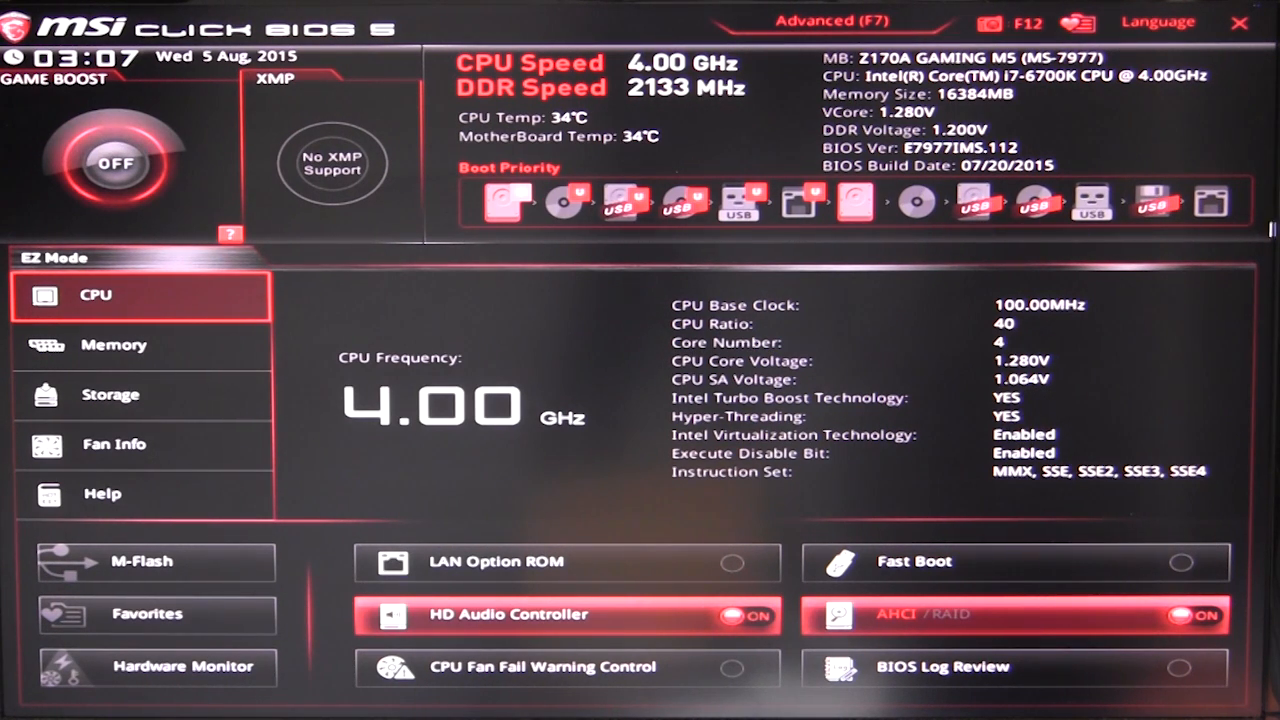
mouse_move(856, 204)
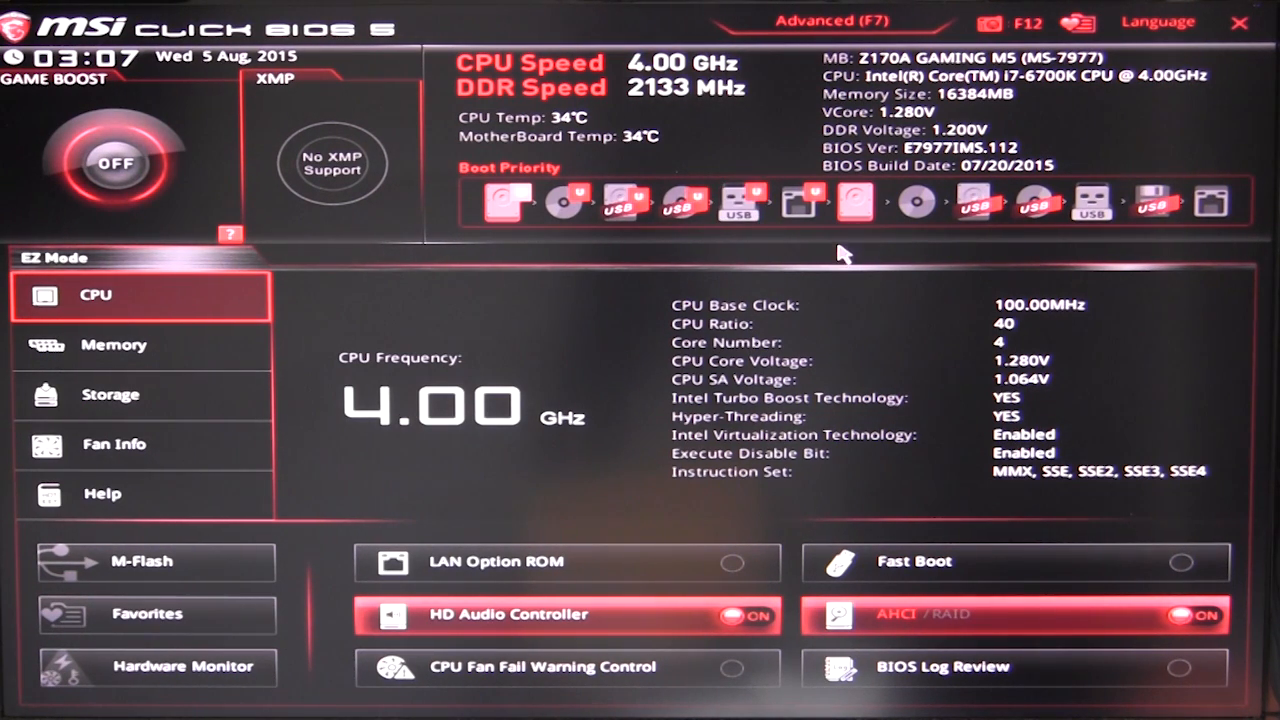
mouse_move(832, 78)
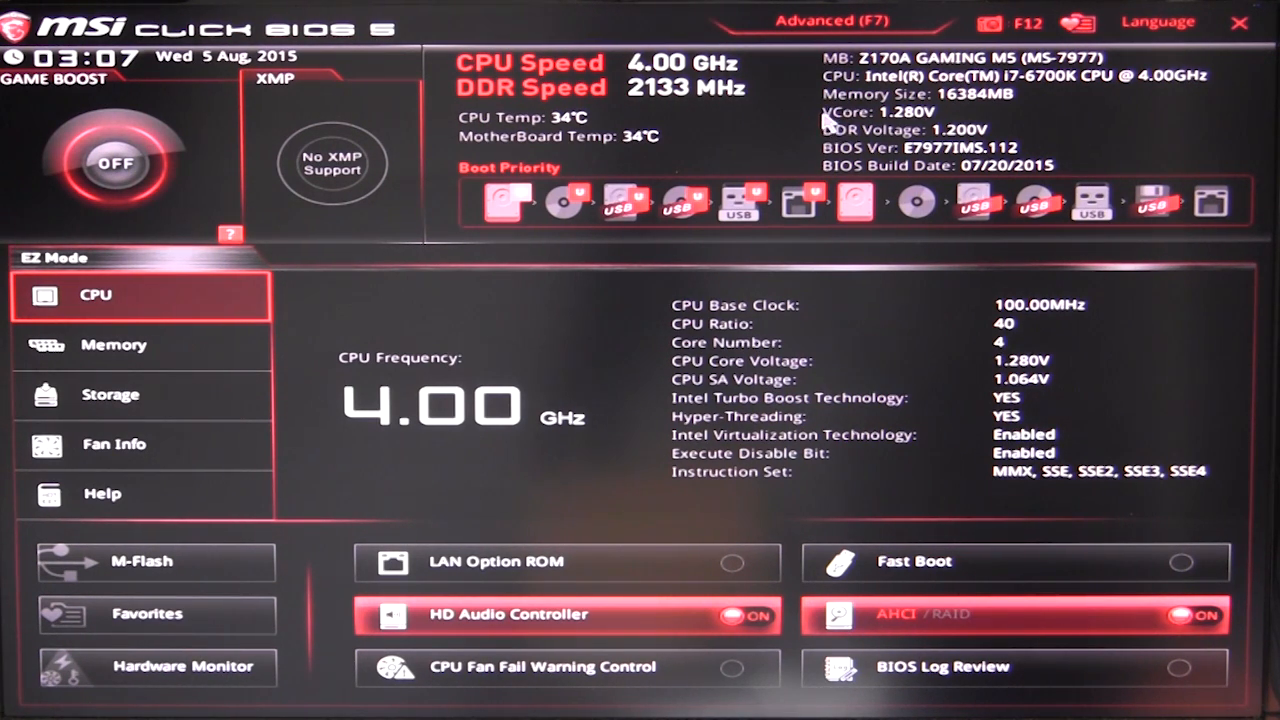
mouse_move(862, 170)
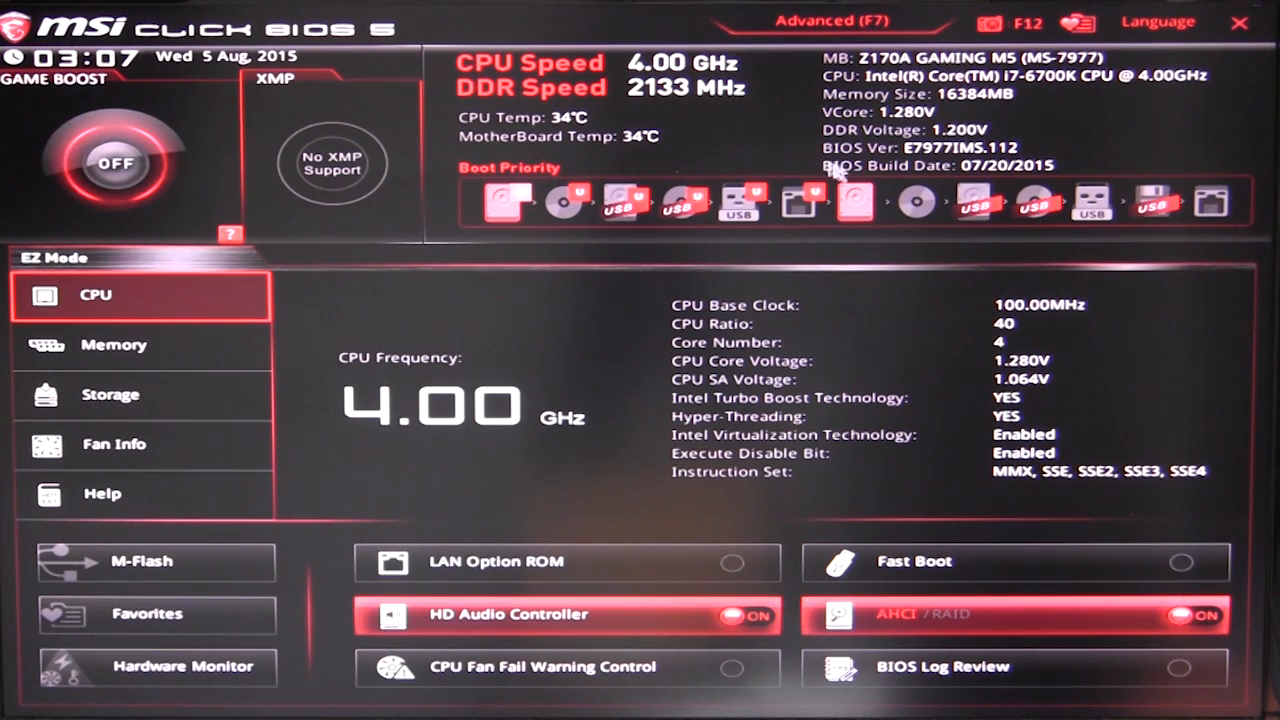
mouse_move(1044, 168)
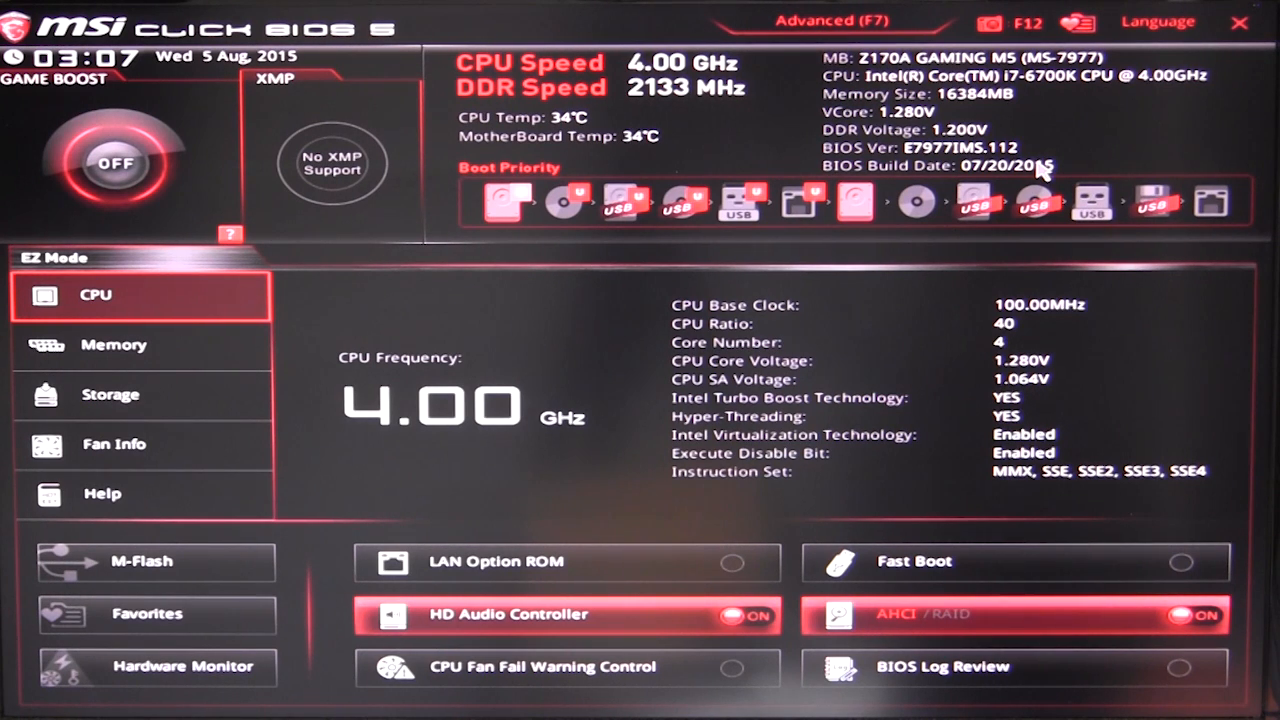
mouse_move(800, 132)
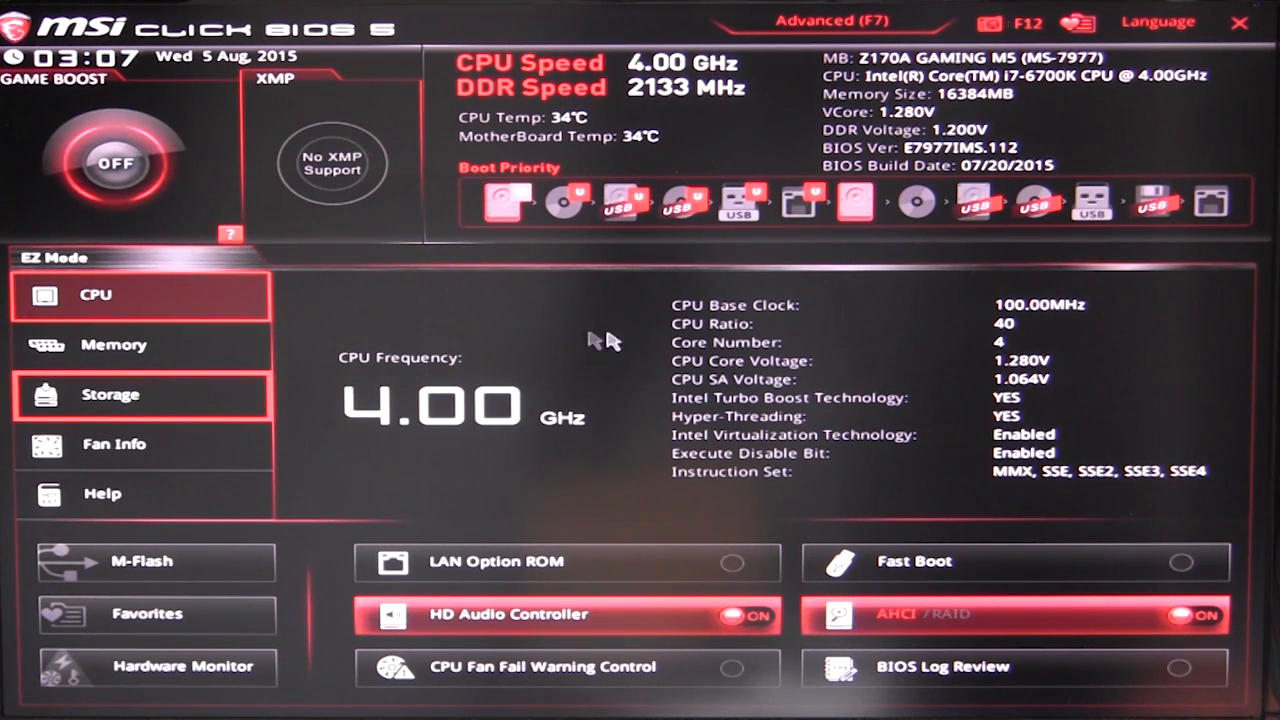
Review the installed memory and SATA storage summaries in the EZ Mode sidebar
click(112, 344)
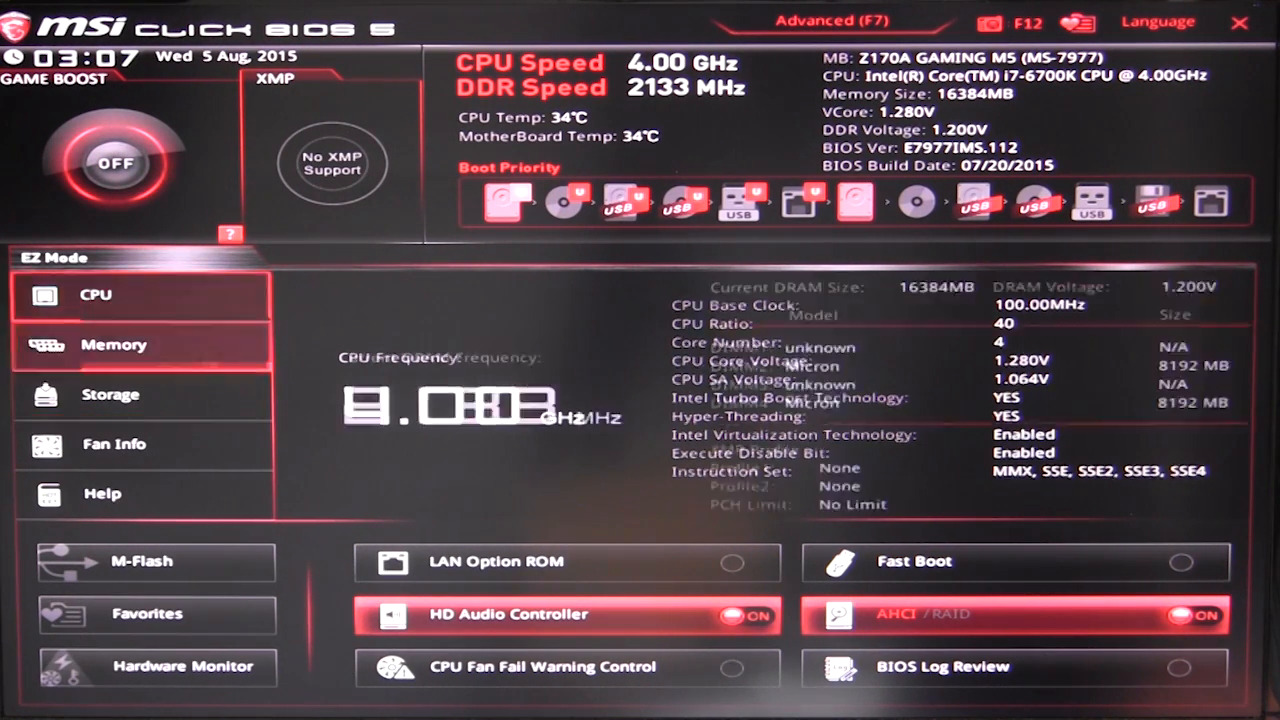
click(112, 344)
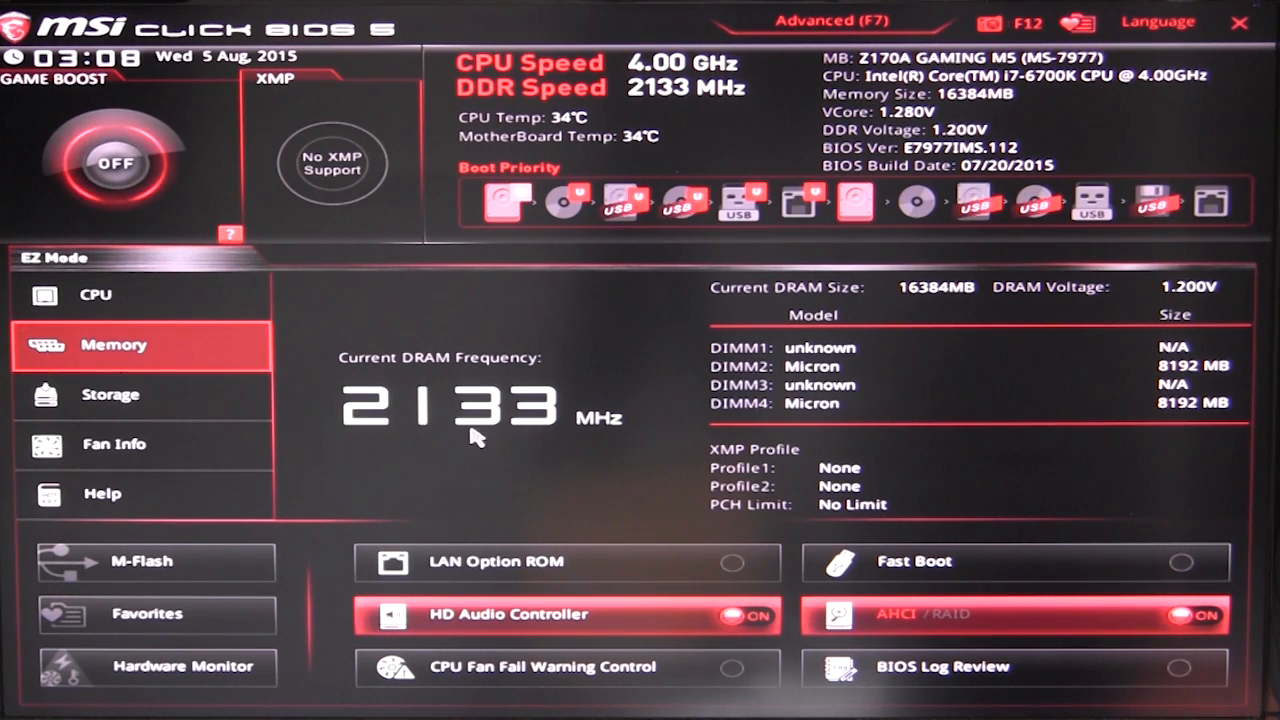
mouse_move(1144, 384)
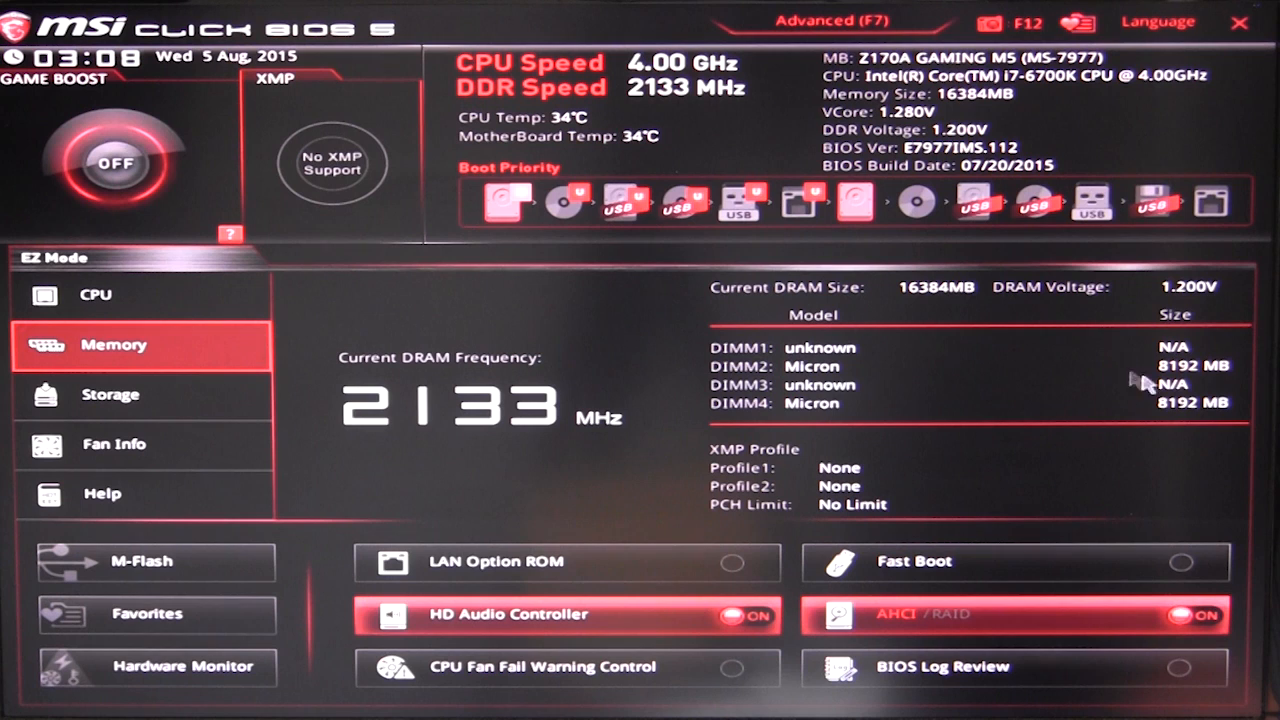
mouse_move(1048, 458)
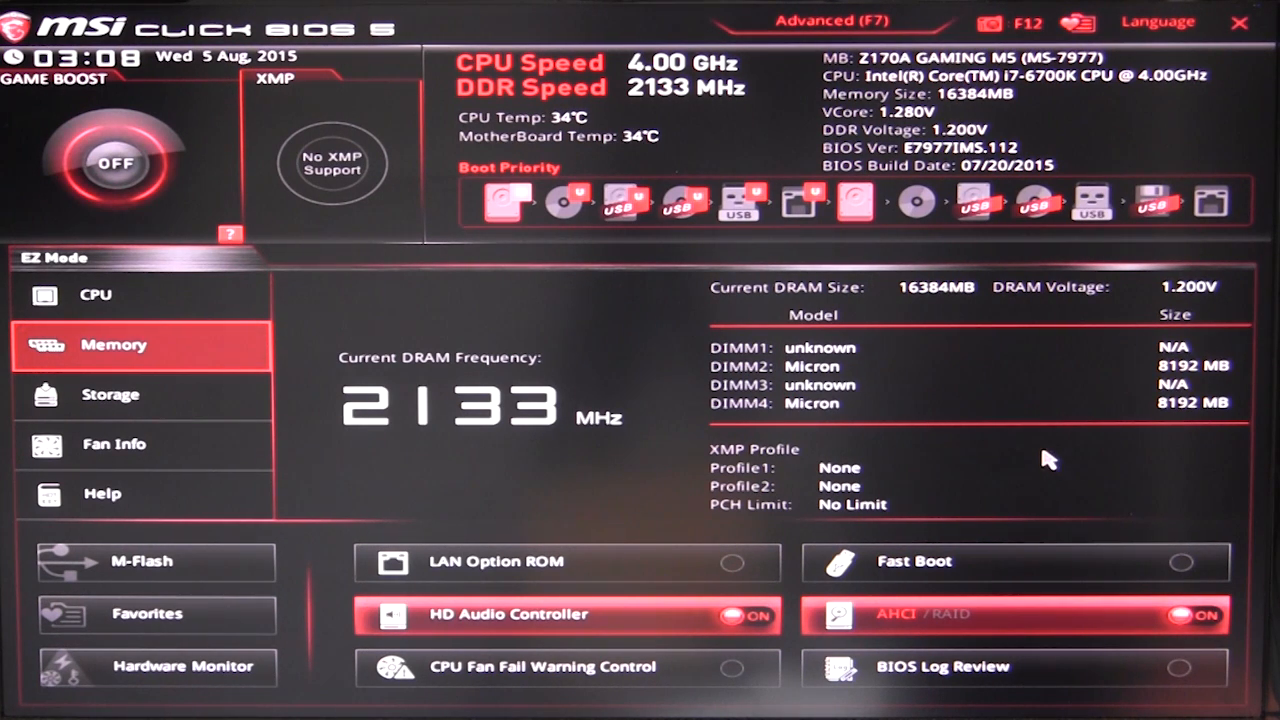
click(110, 394)
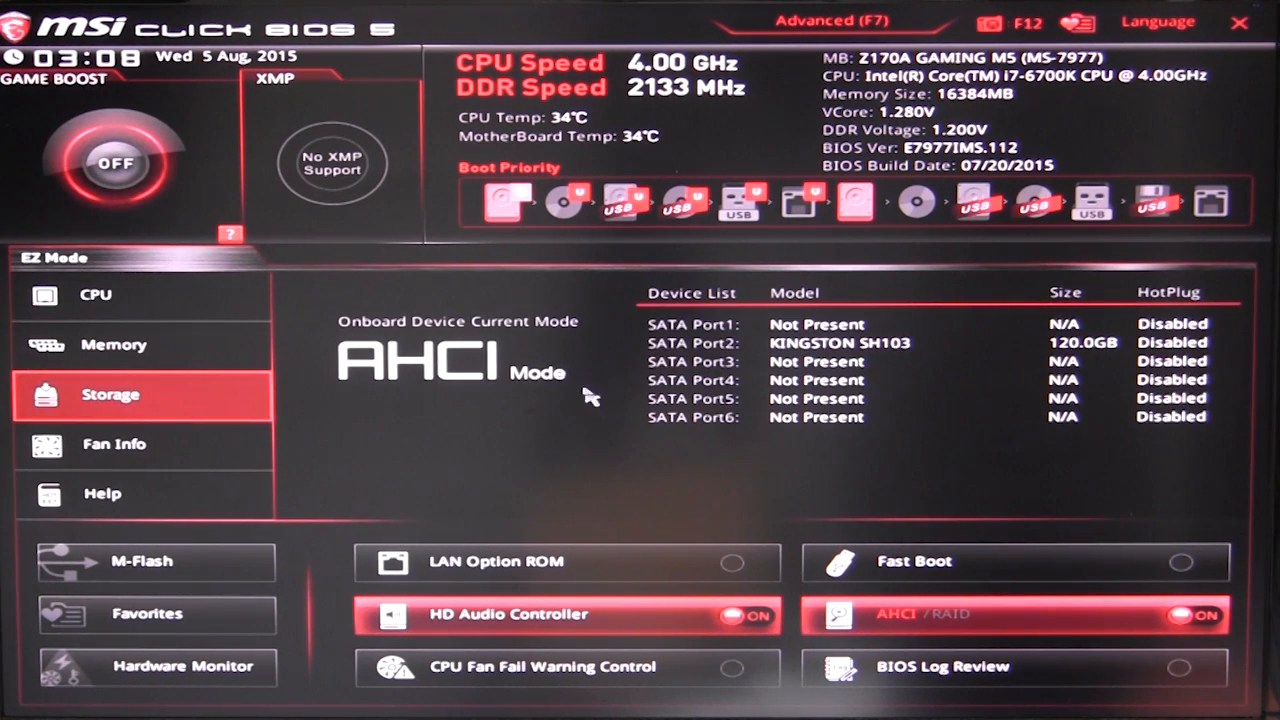
mouse_move(604, 392)
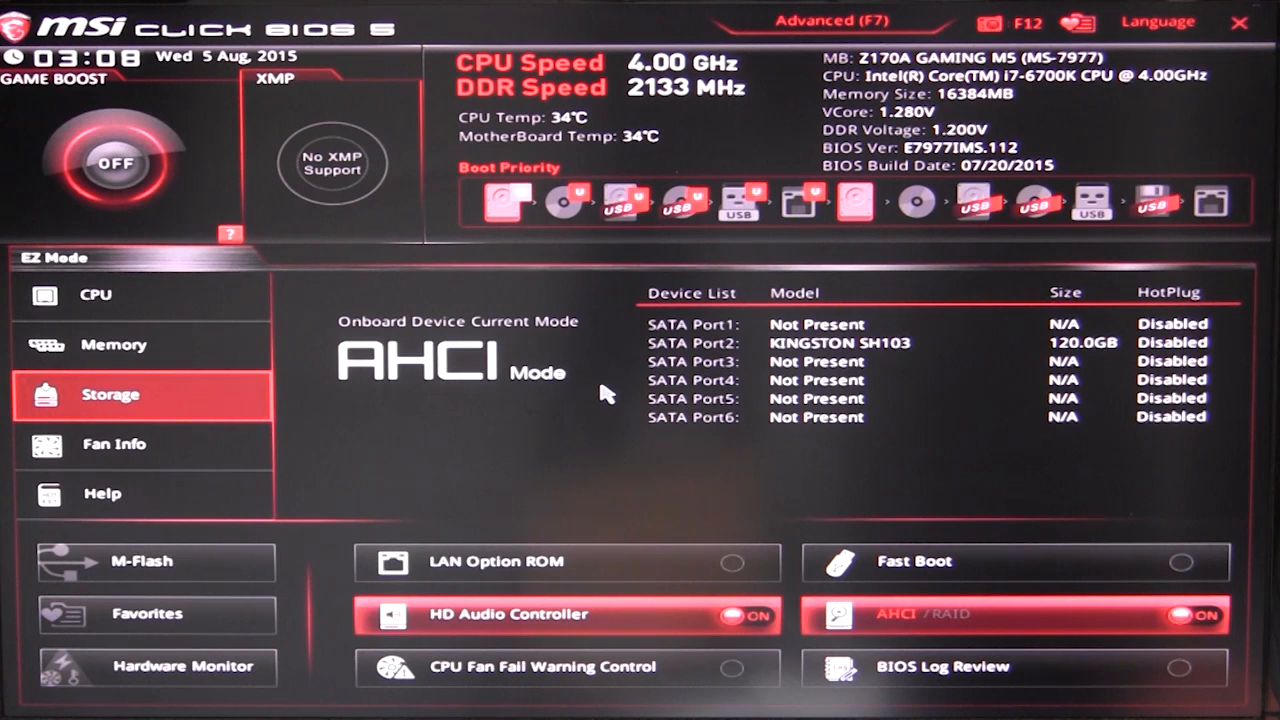
mouse_move(930, 360)
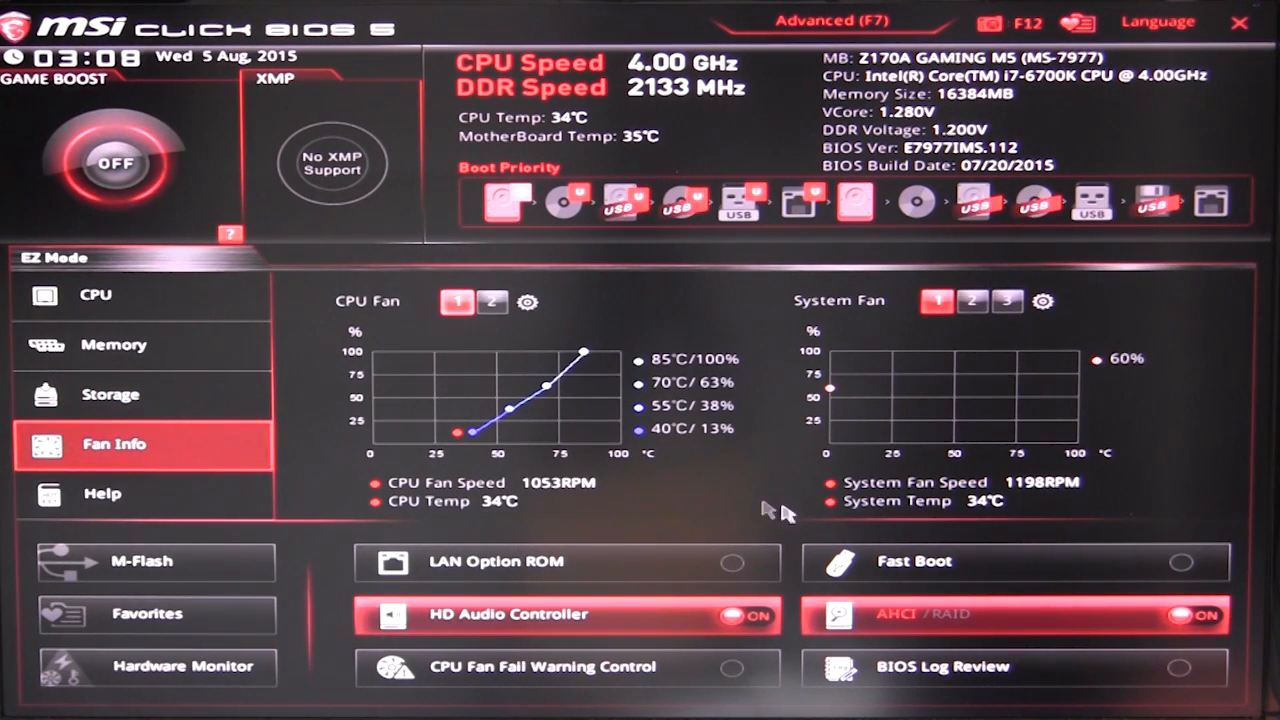
mouse_move(510, 400)
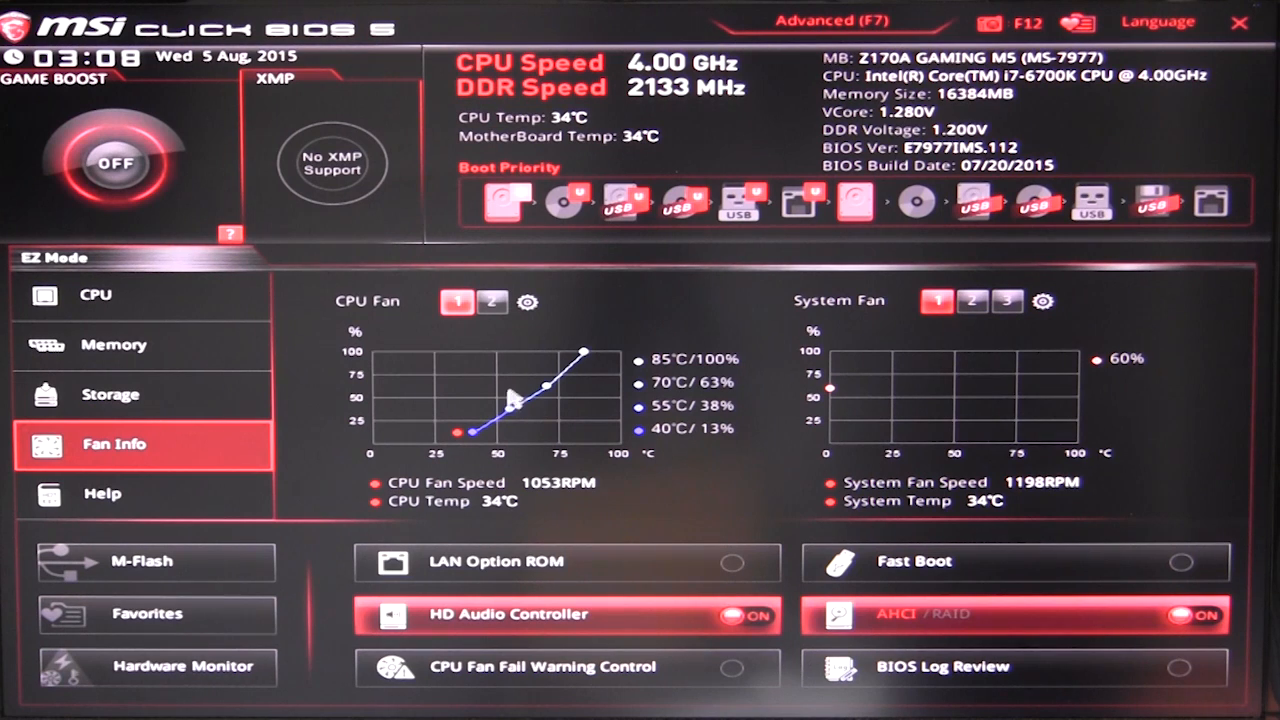
mouse_move(344, 316)
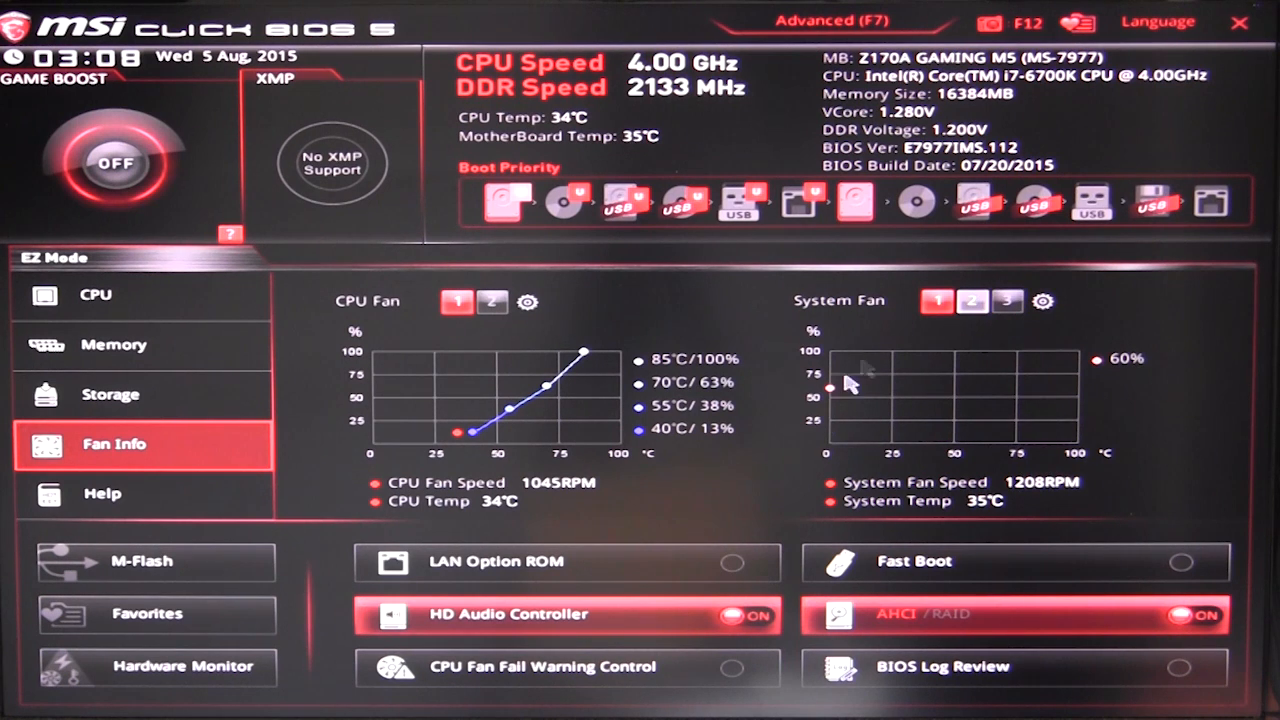
View the help and hotkey summary, then show the list of five Favorites slots
click(100, 492)
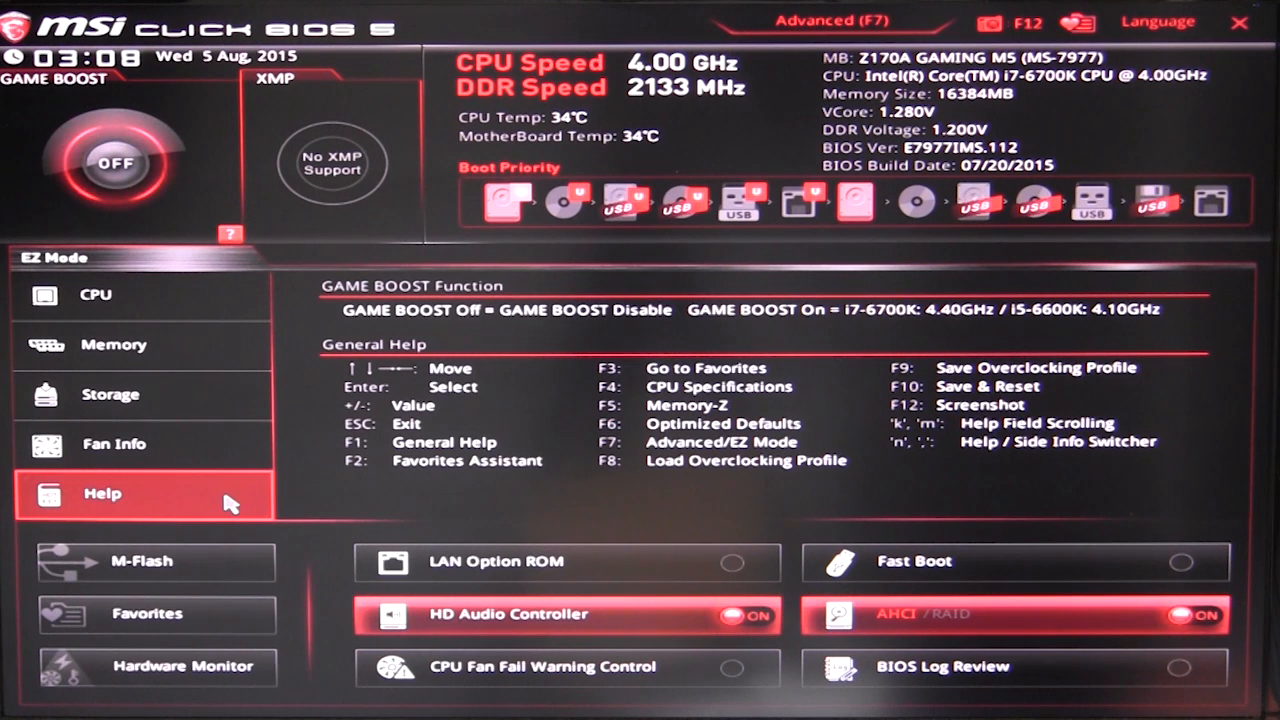
mouse_move(230, 504)
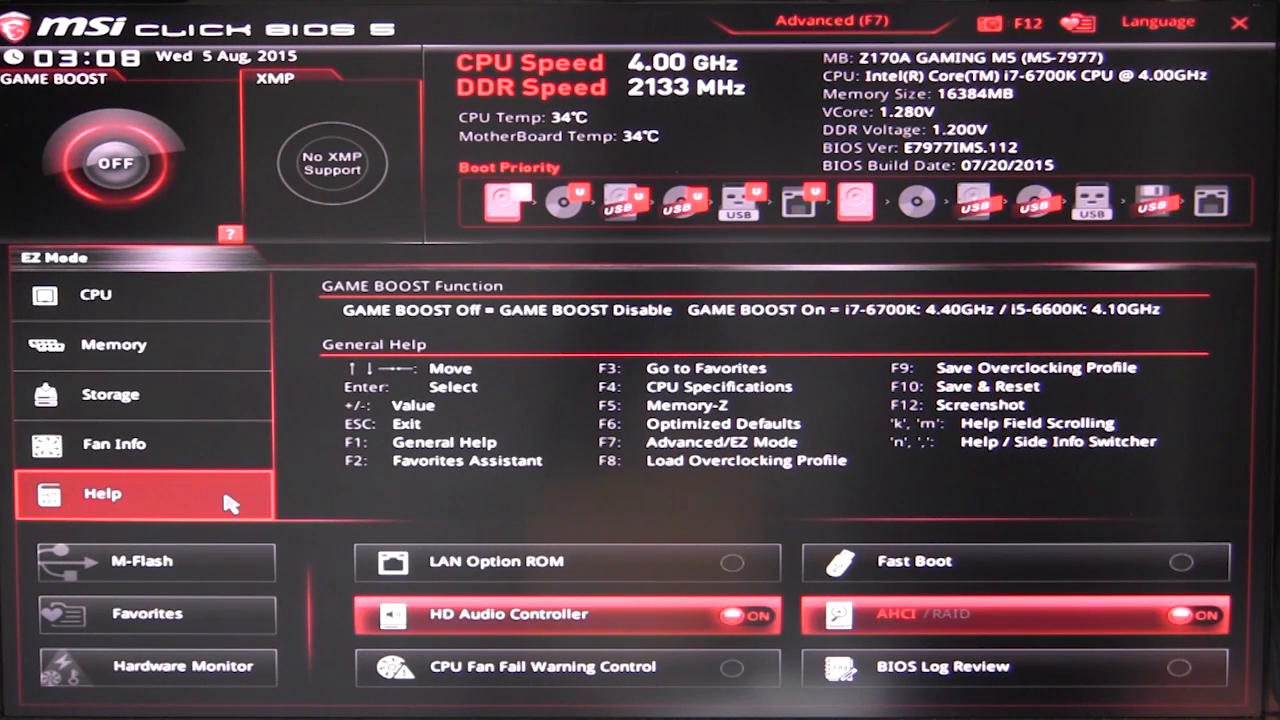
mouse_move(156, 562)
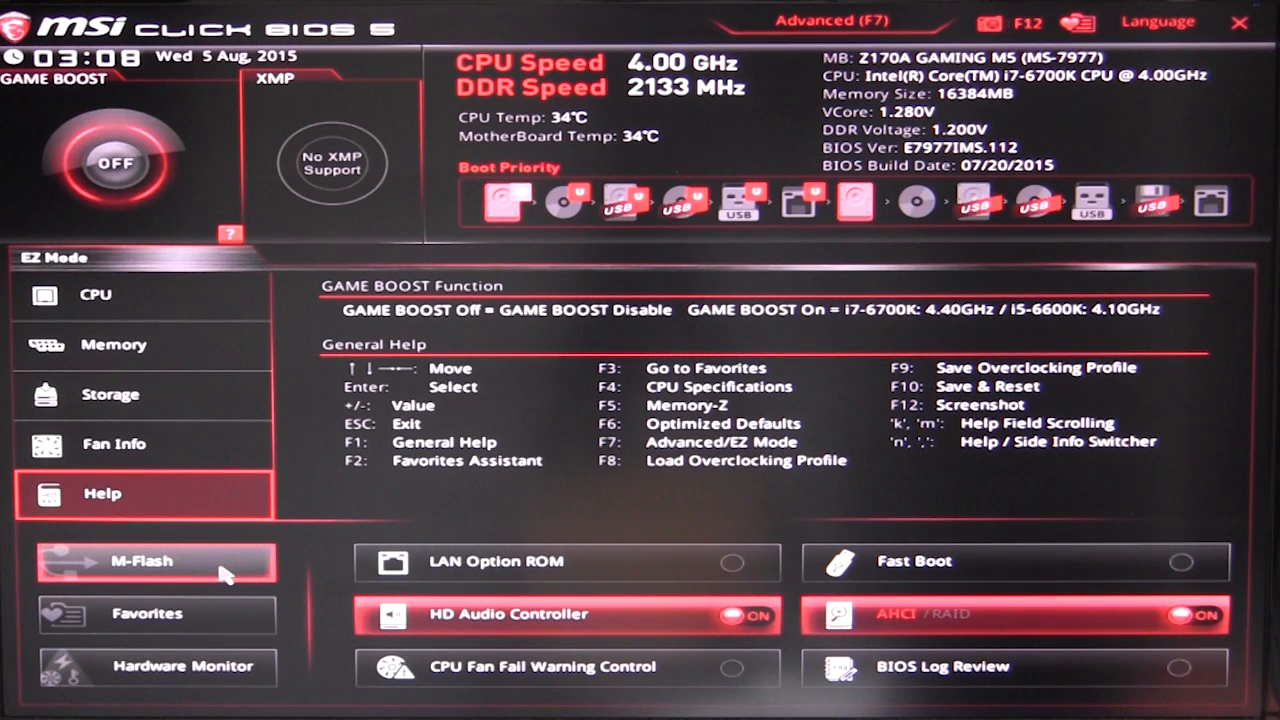
click(156, 614)
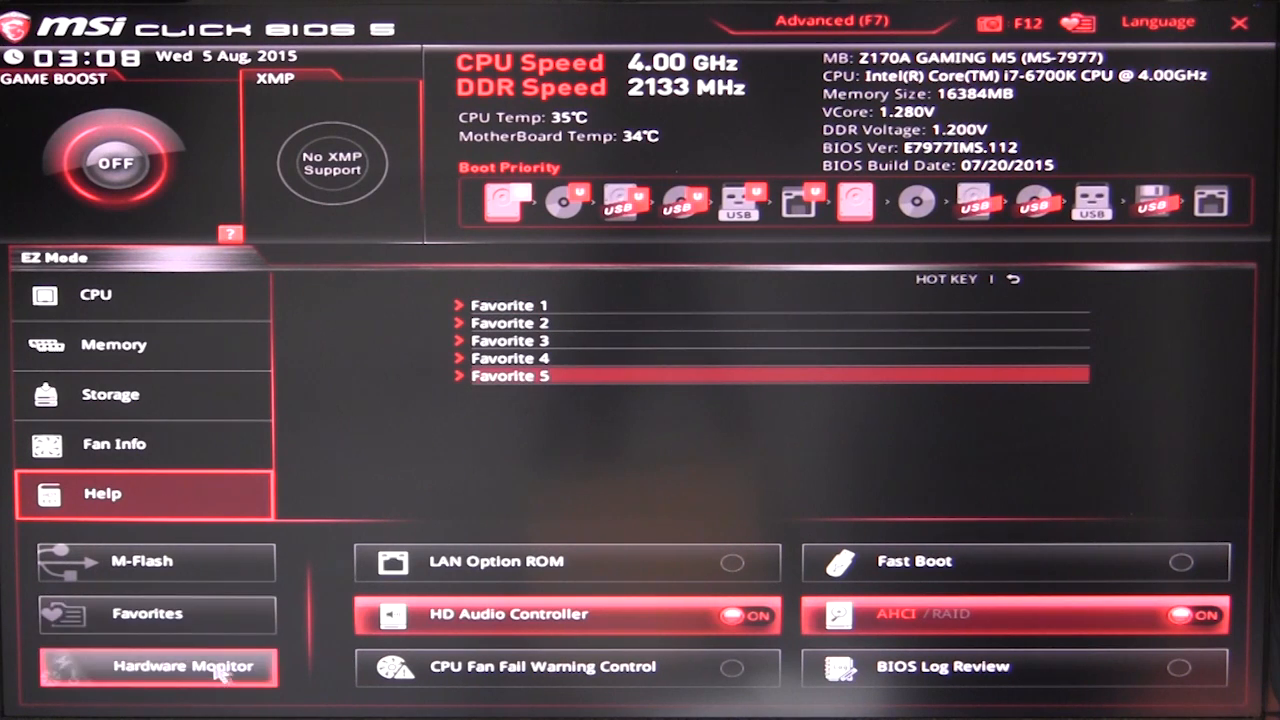
In the Hardware Monitor, track the System temperature sensor instead of the CPU sensor
click(156, 668)
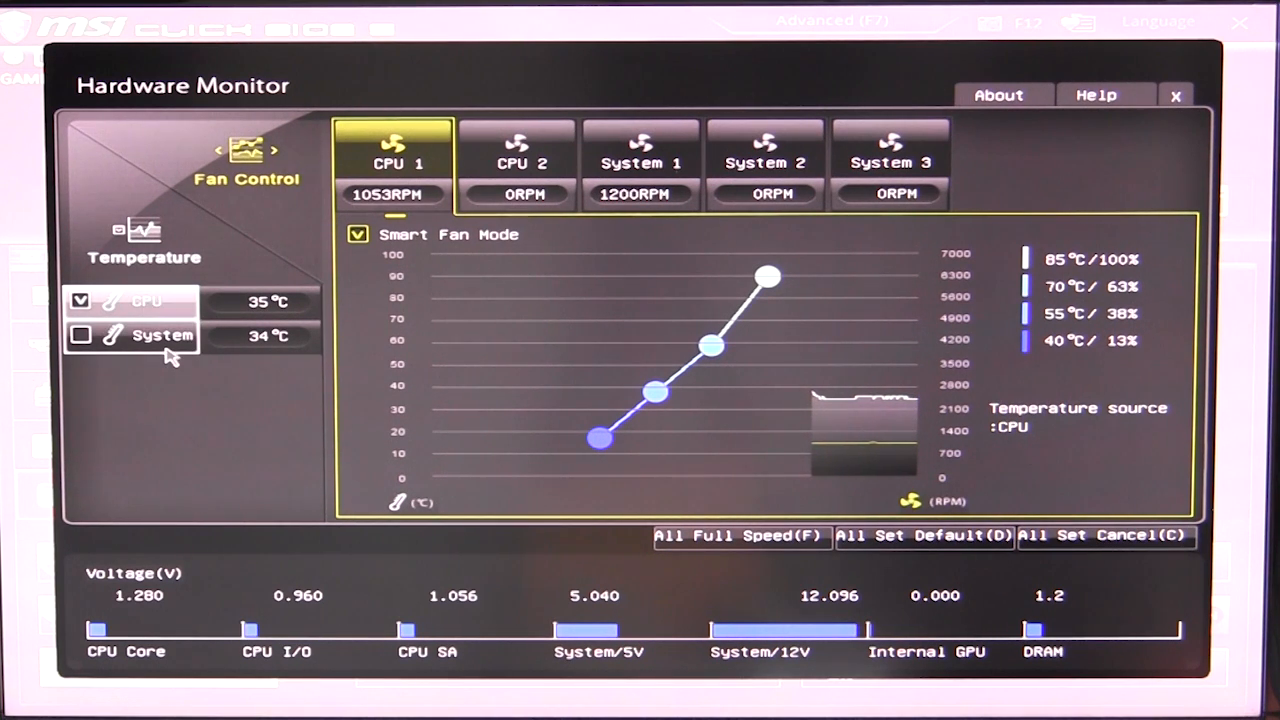
click(80, 336)
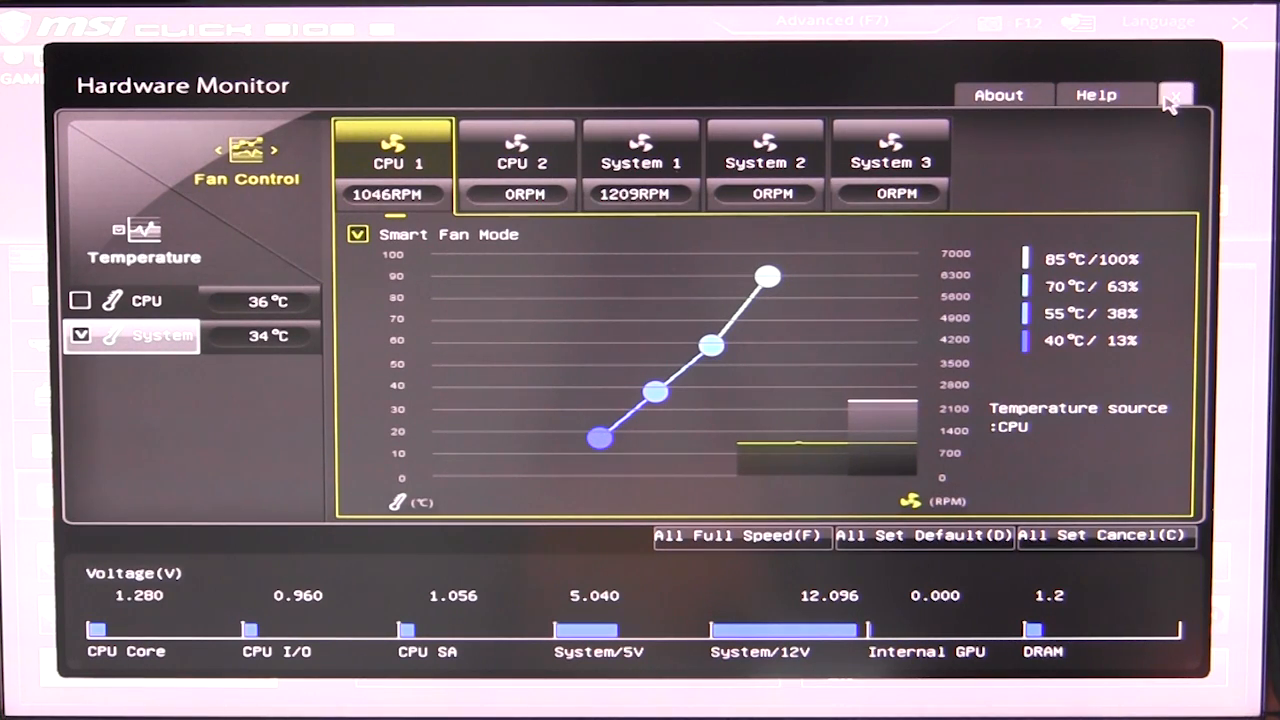
Leave the Hardware Monitor and switch the HD Audio Controller and AHCI storage mode both ON
click(1176, 94)
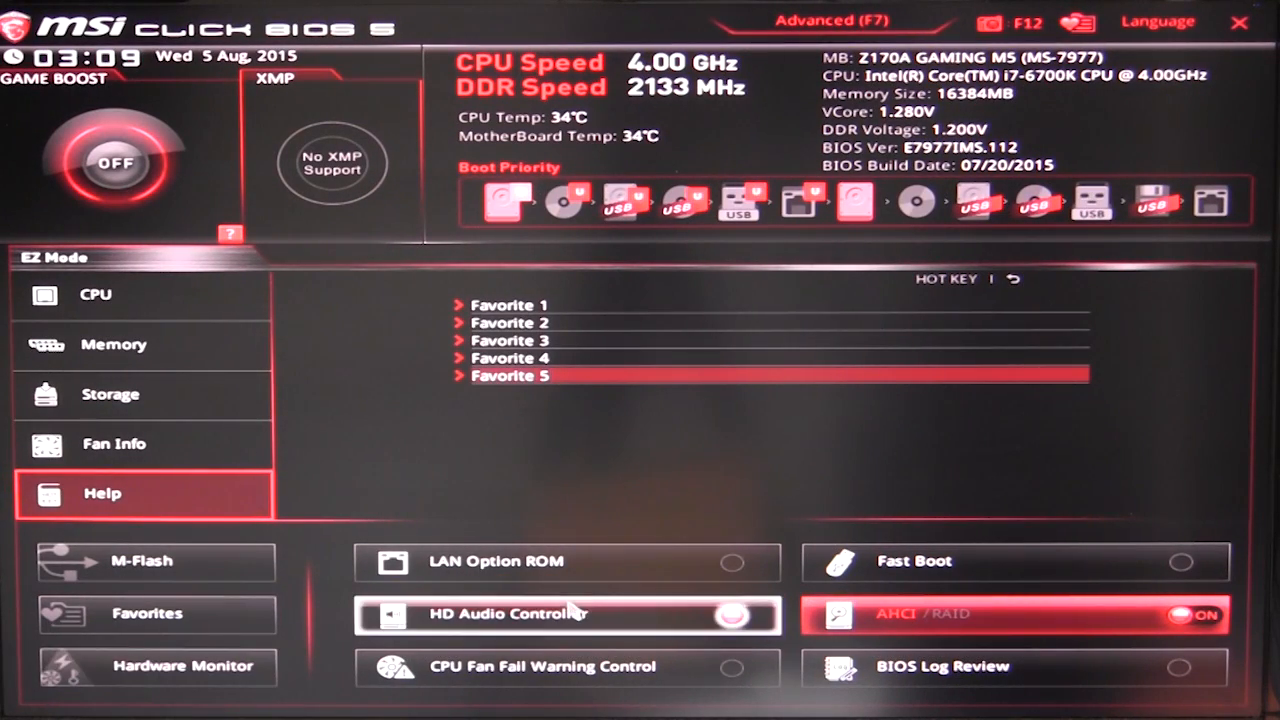
click(568, 614)
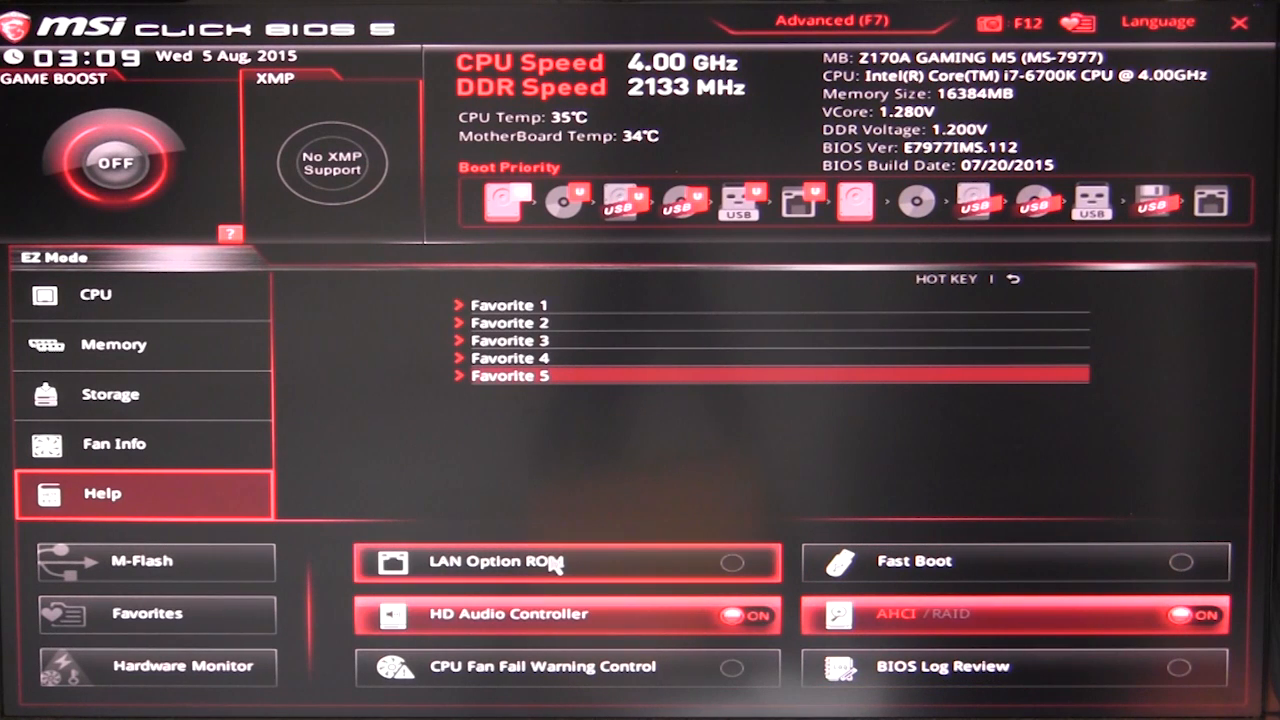
mouse_move(512, 580)
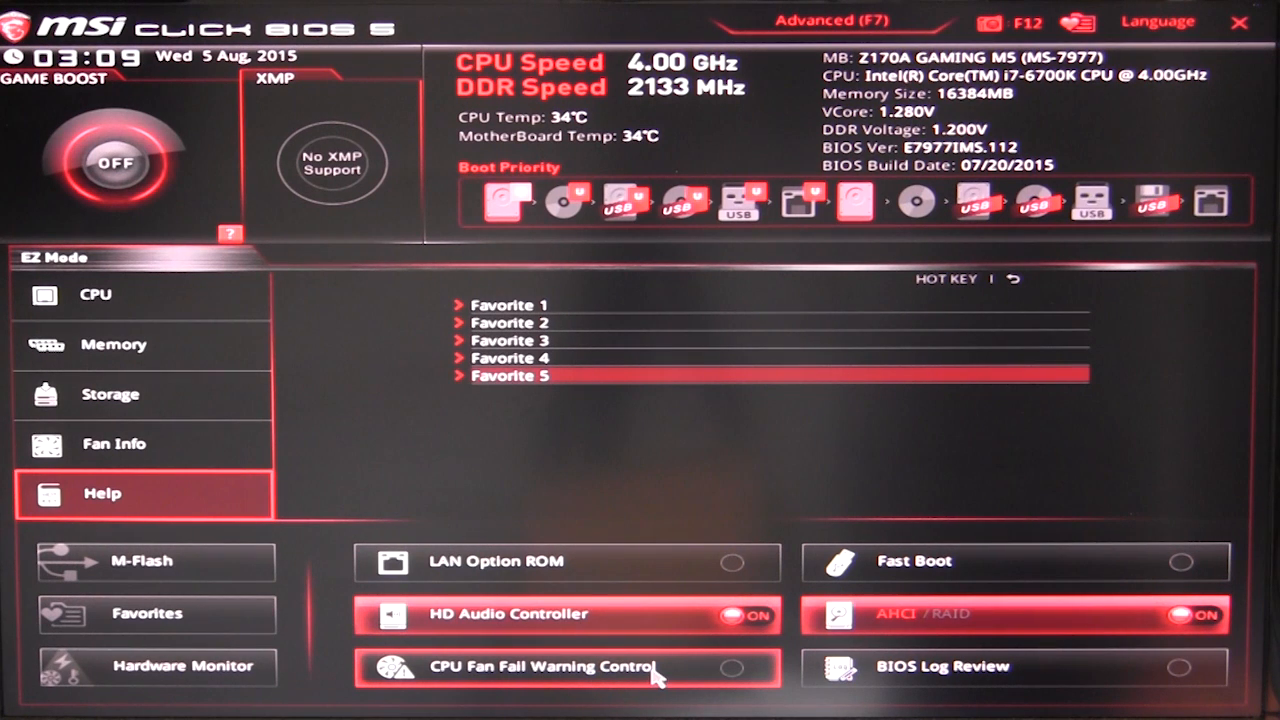
mouse_move(520, 678)
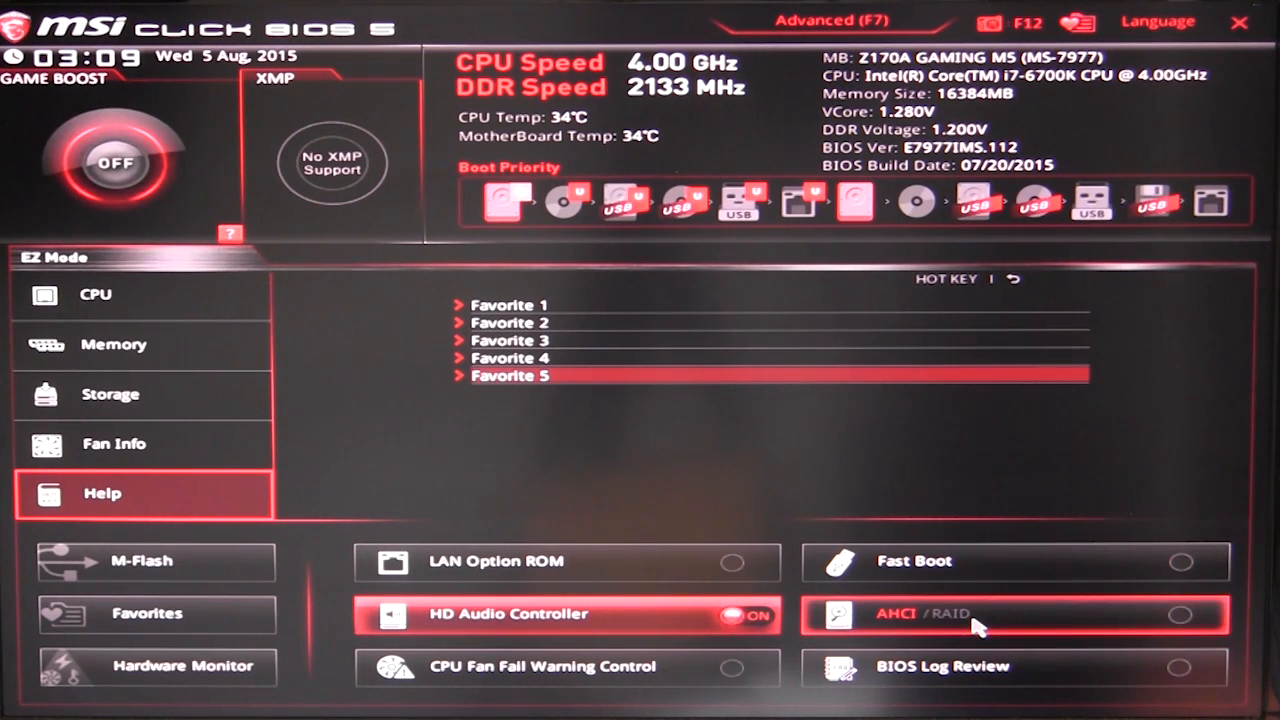
click(1010, 612)
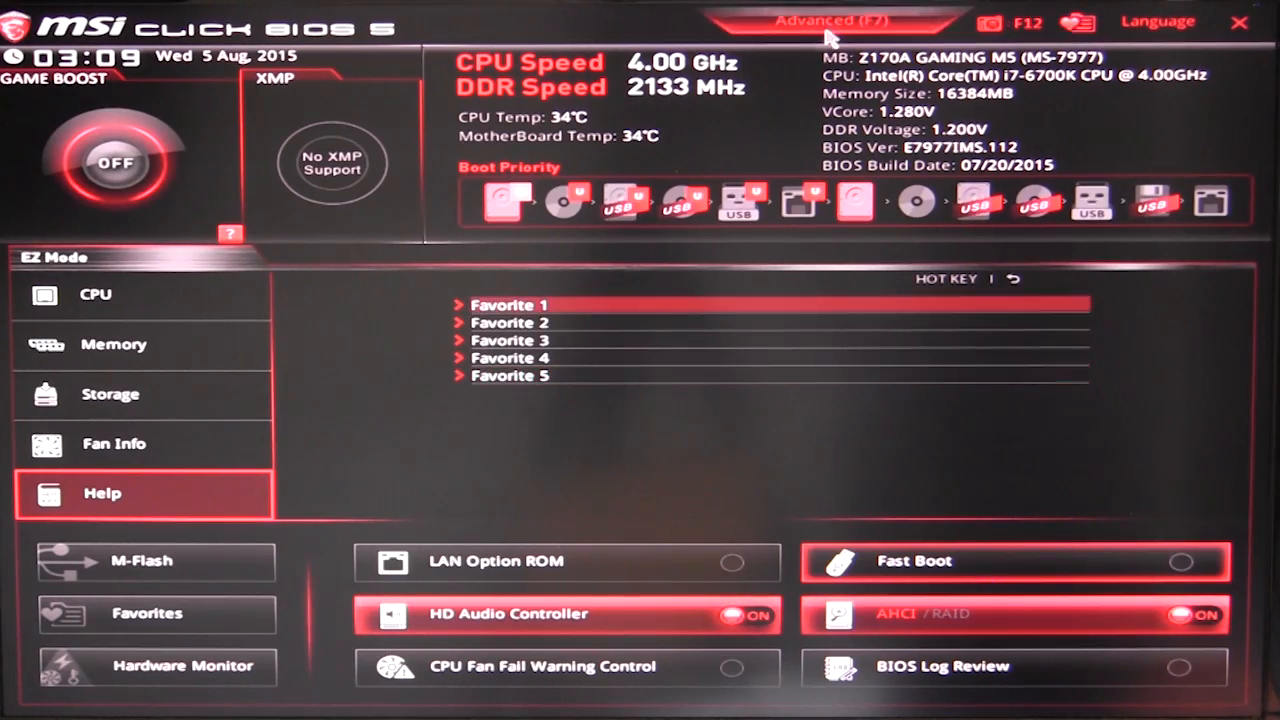
Switch to Advanced mode and enter the motherboard Settings section
click(832, 20)
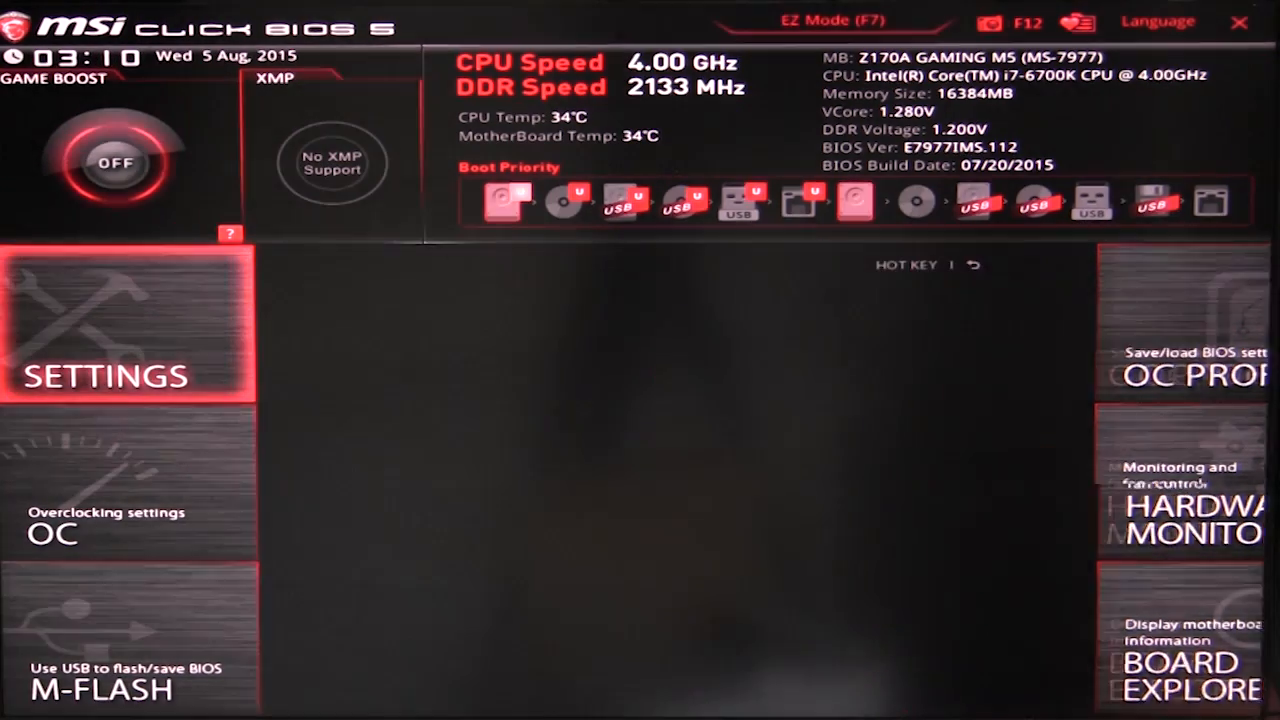
click(106, 320)
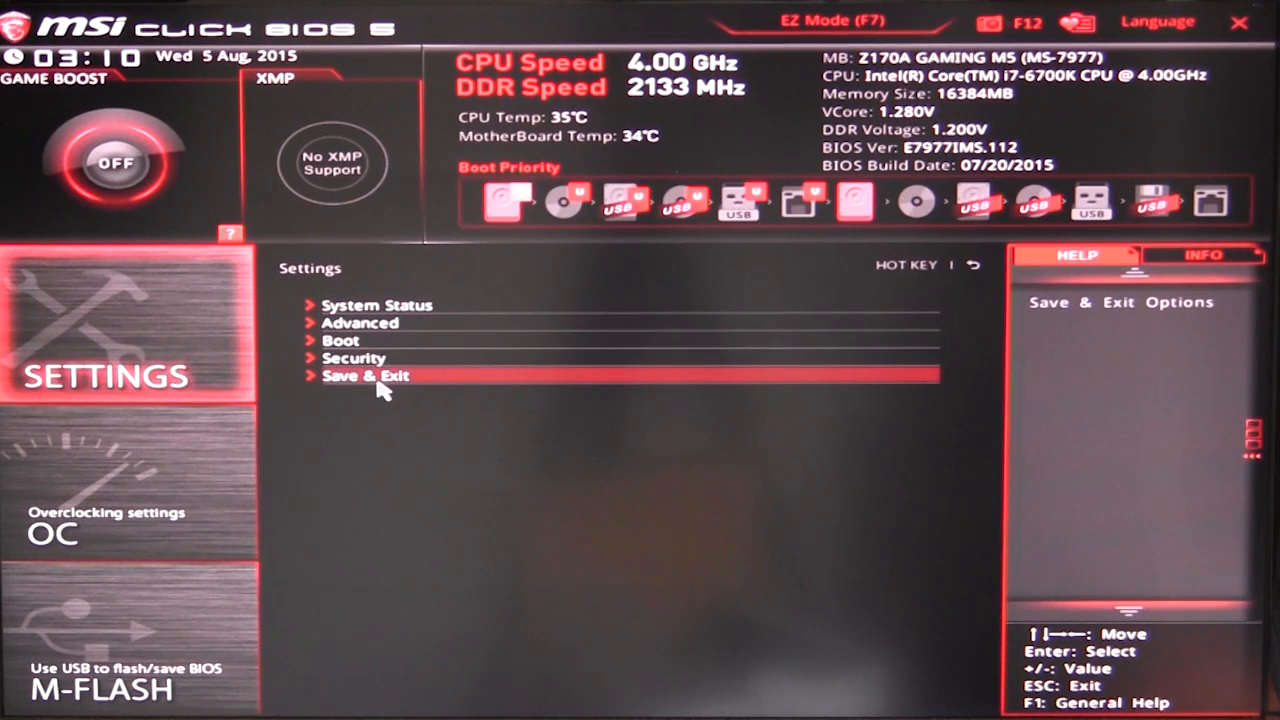
click(376, 304)
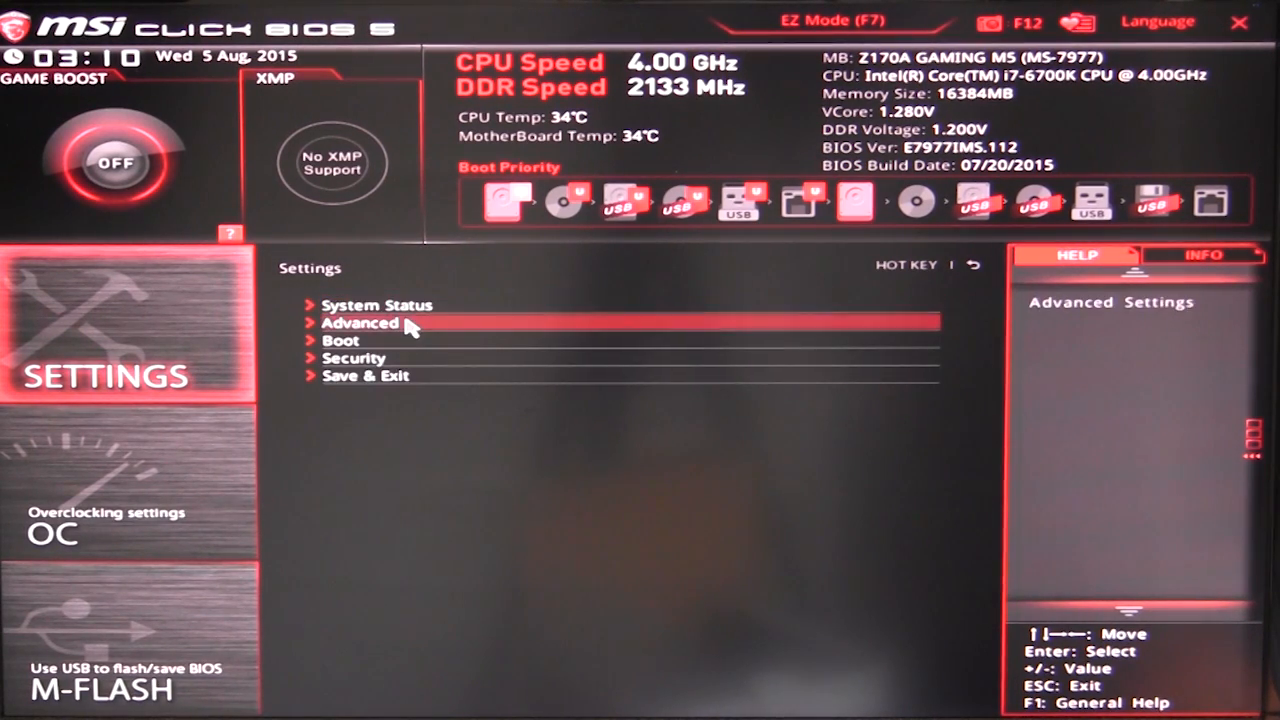
Browse the Advanced and Boot configuration pages, returning to the Settings list
click(362, 324)
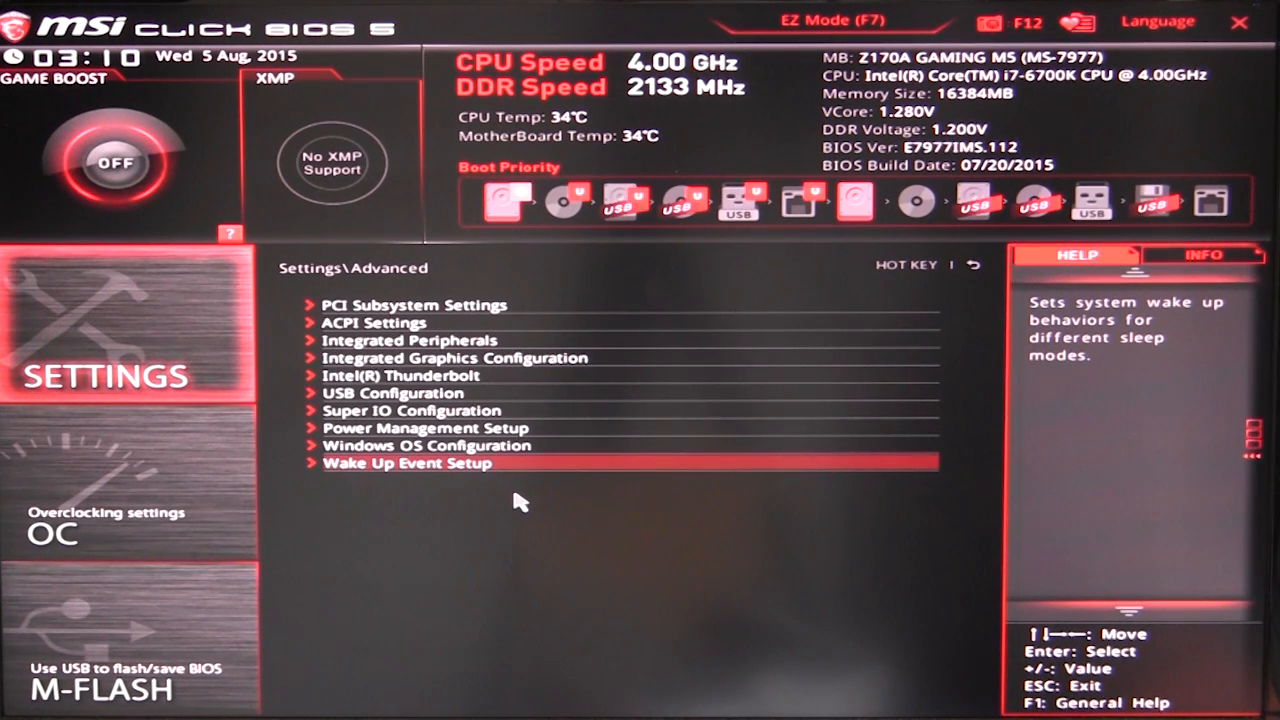
mouse_move(430, 428)
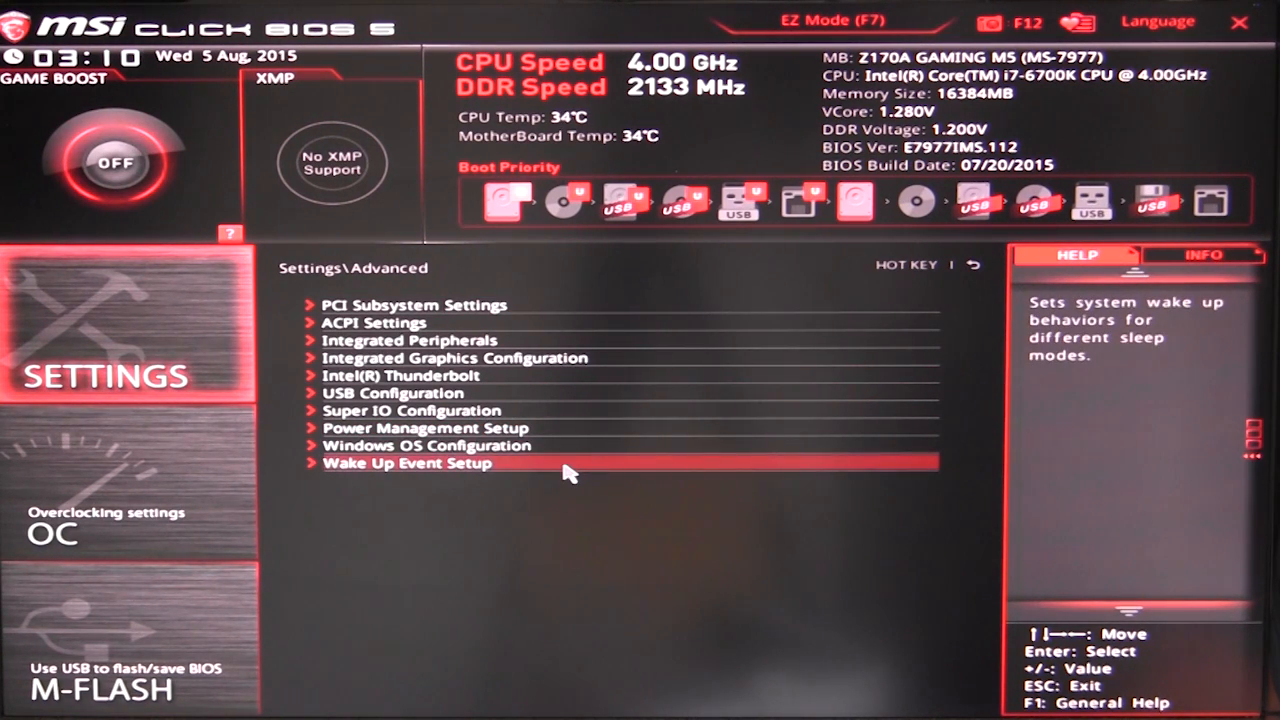
mouse_move(430, 322)
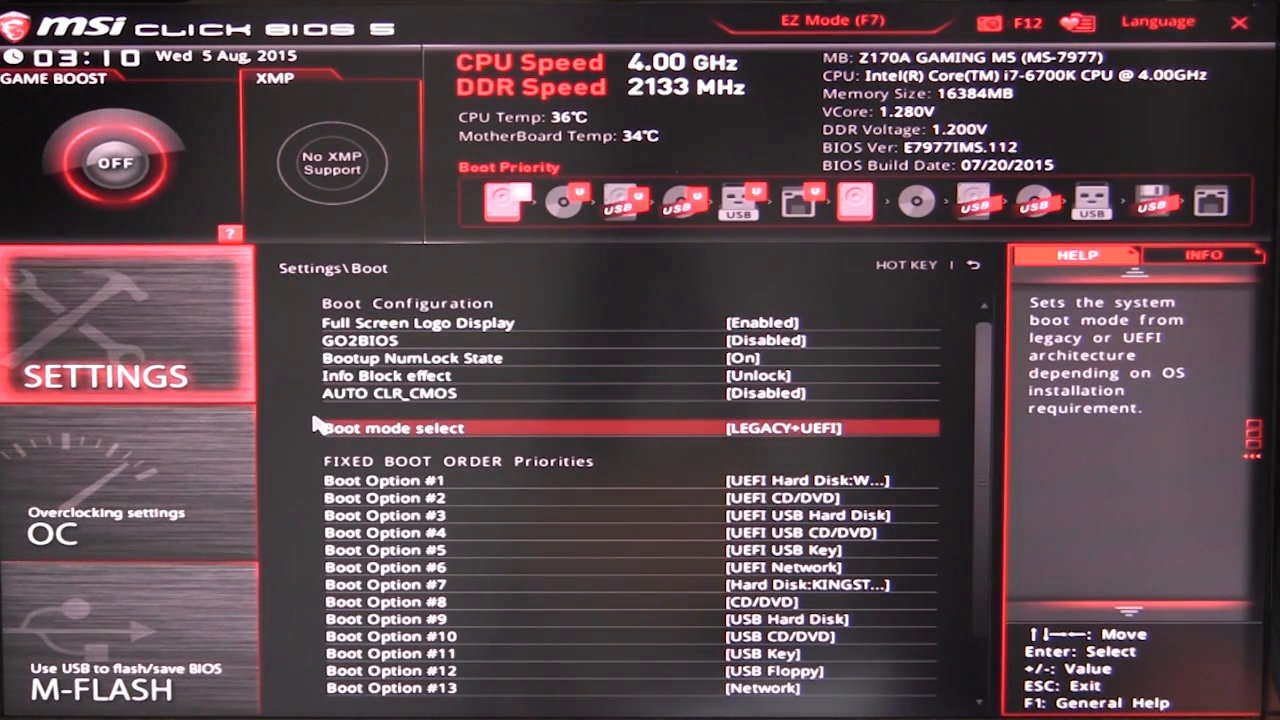
scroll(down, 3)
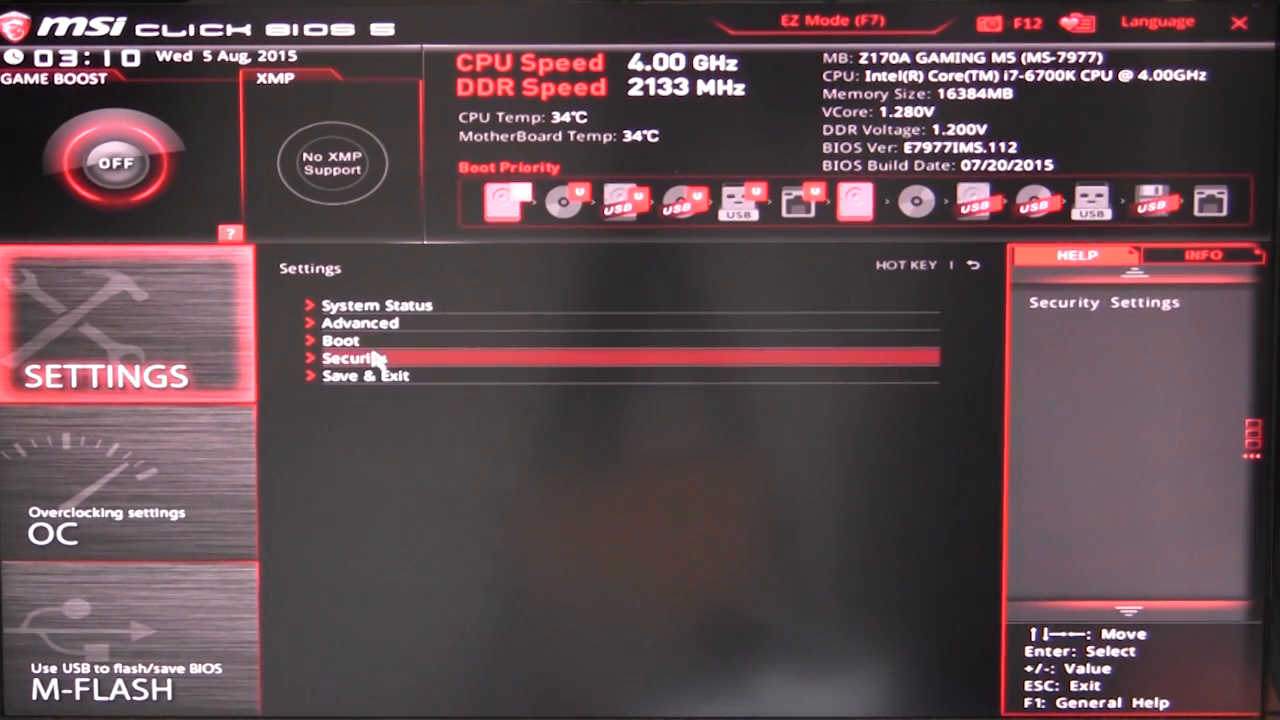
click(354, 358)
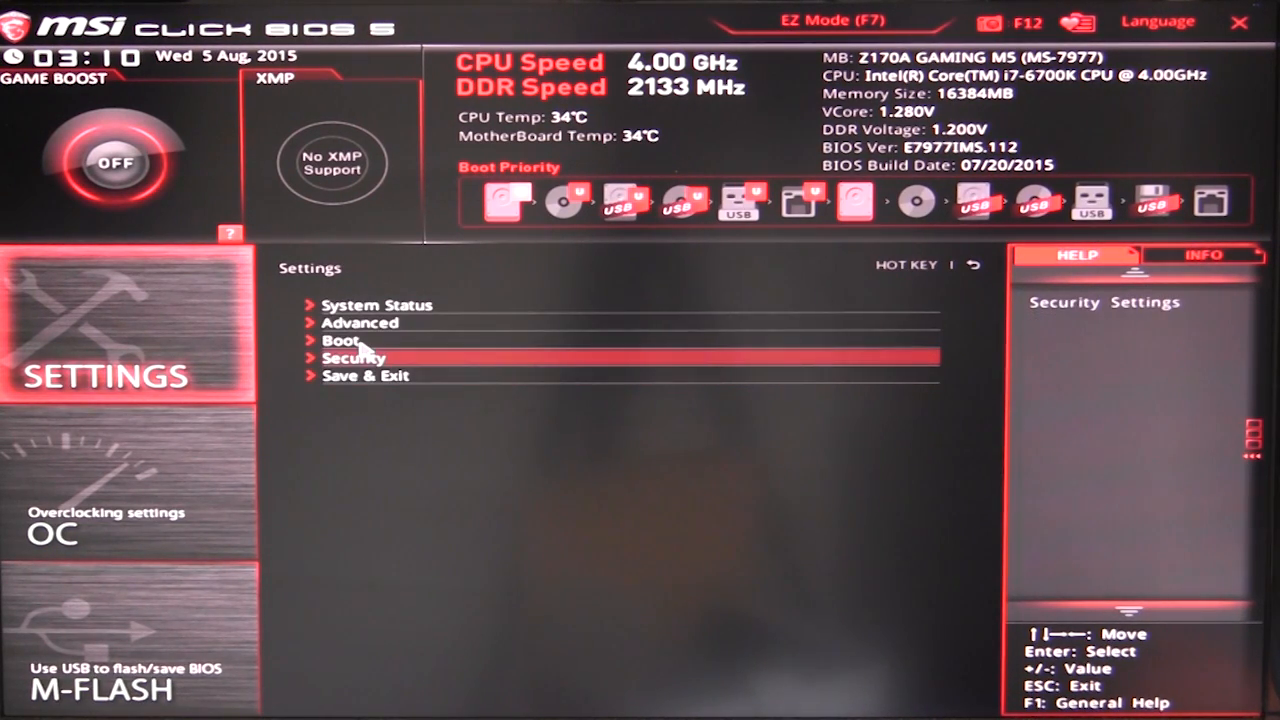
Show the Save & Exit page with its save options and boot override drives
click(366, 376)
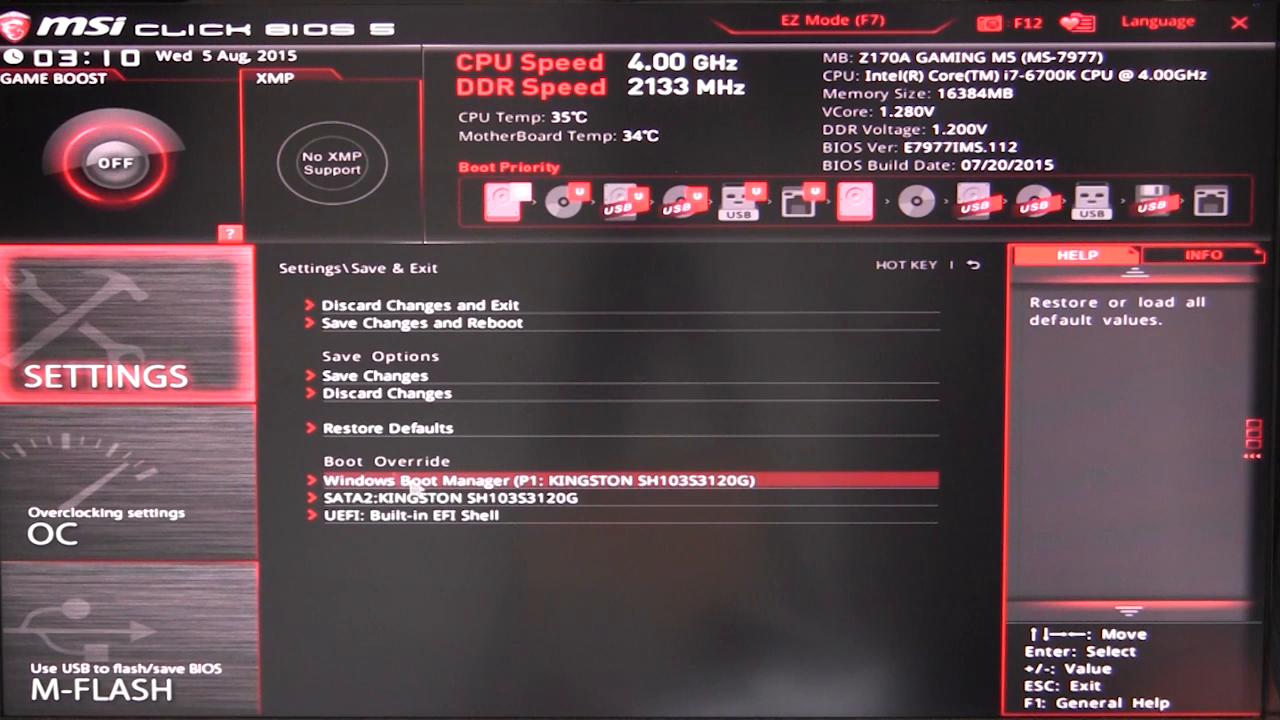
mouse_move(780, 452)
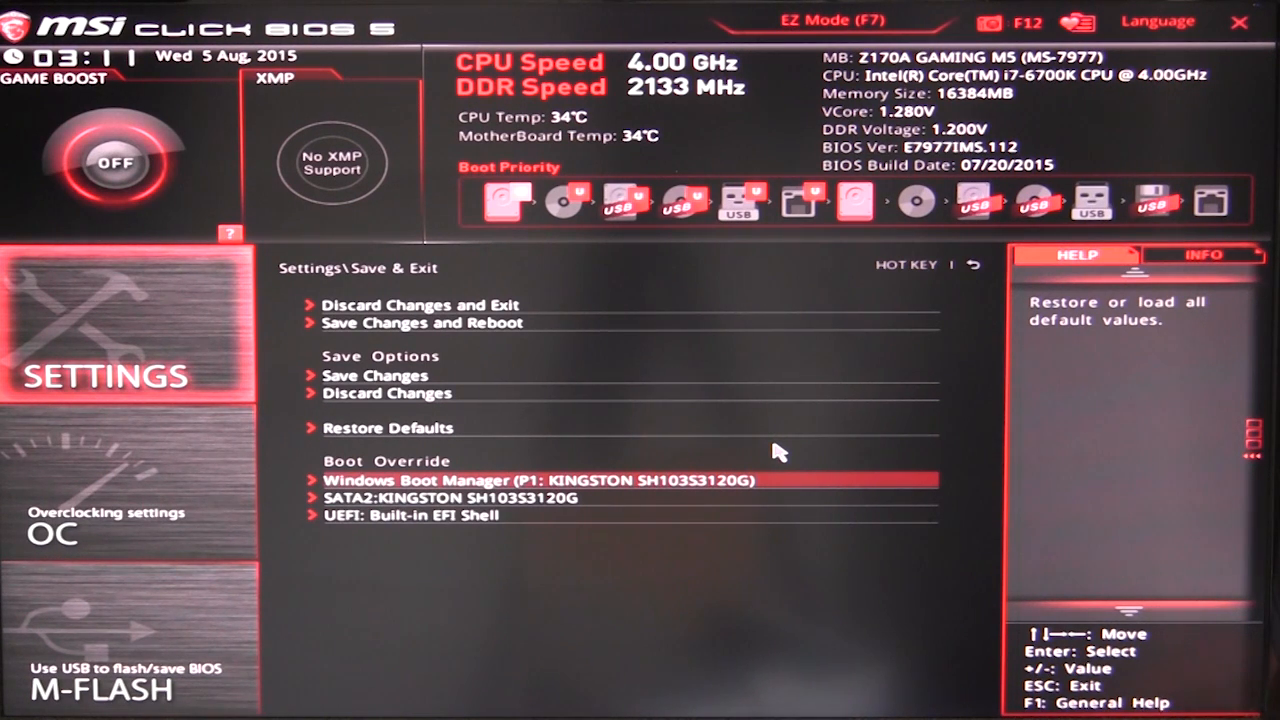
mouse_move(480, 480)
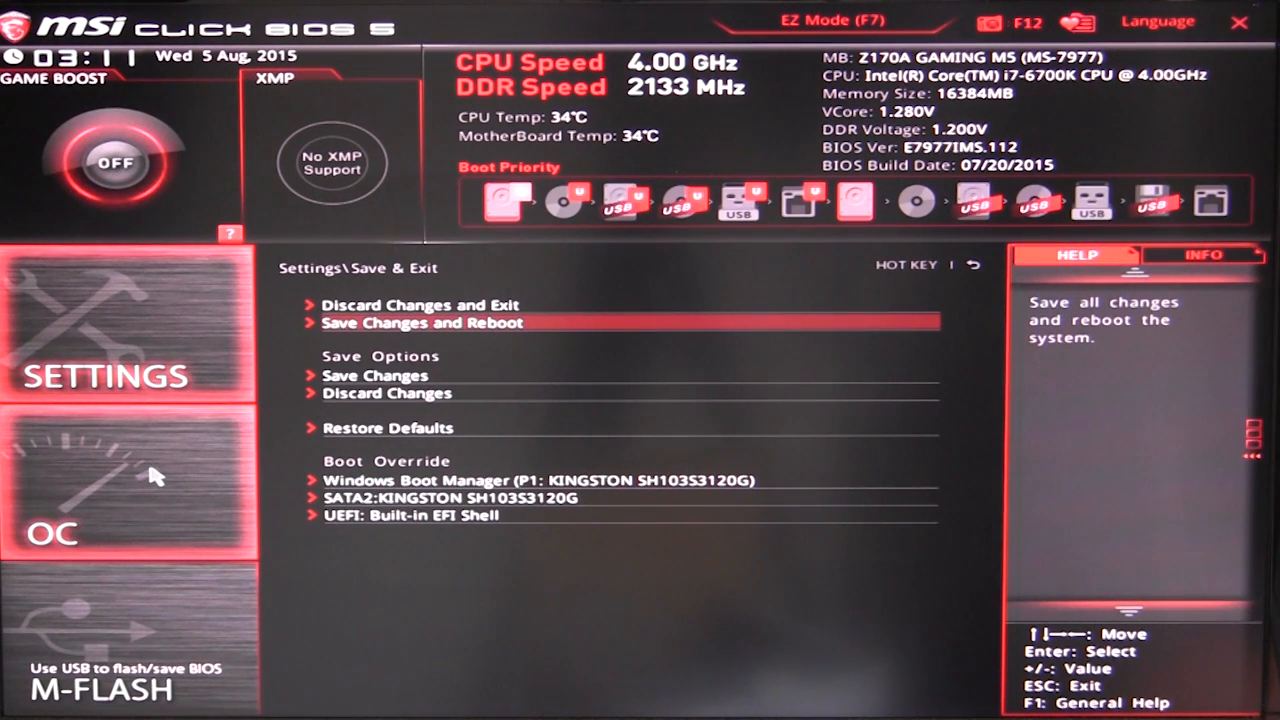
mouse_move(196, 536)
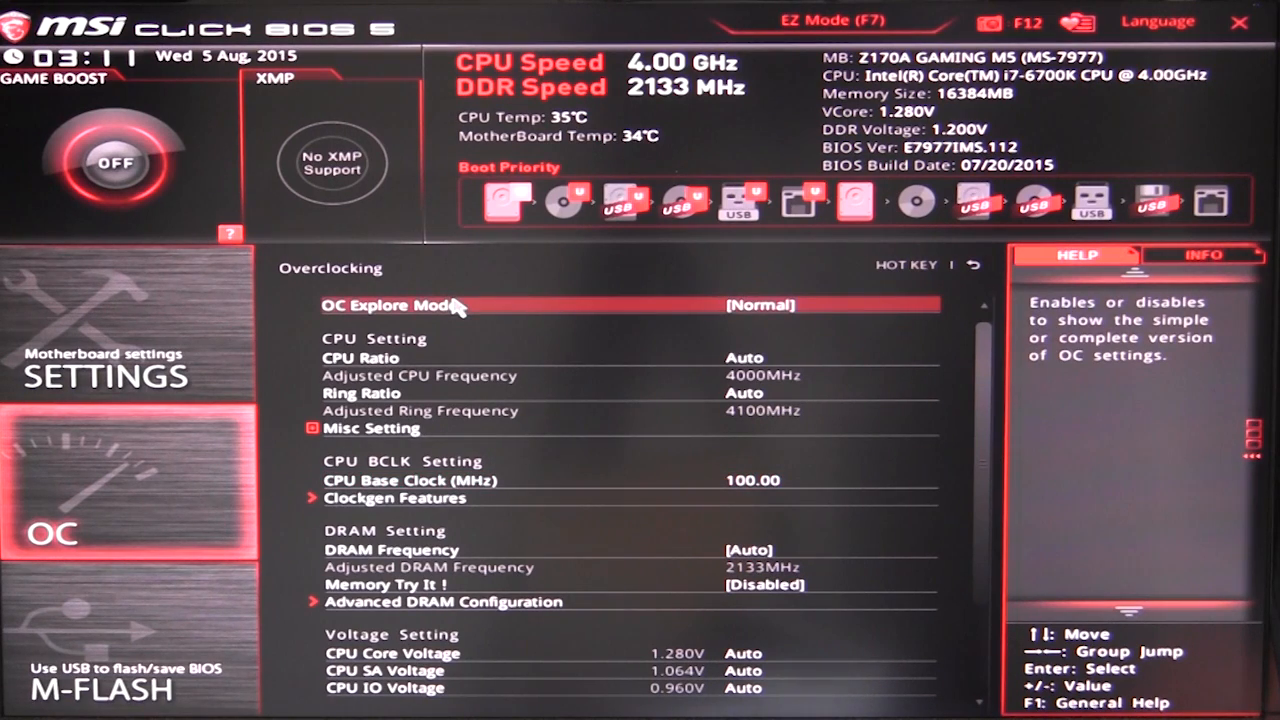
mouse_move(596, 304)
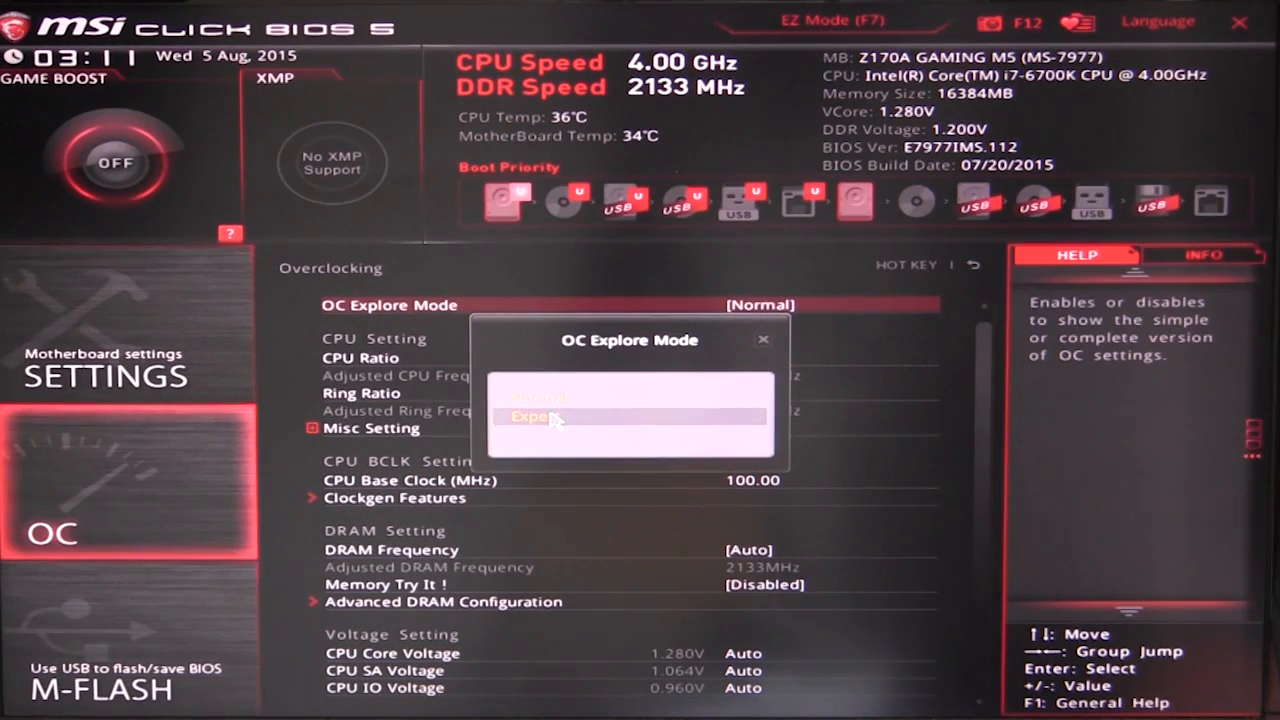
click(536, 416)
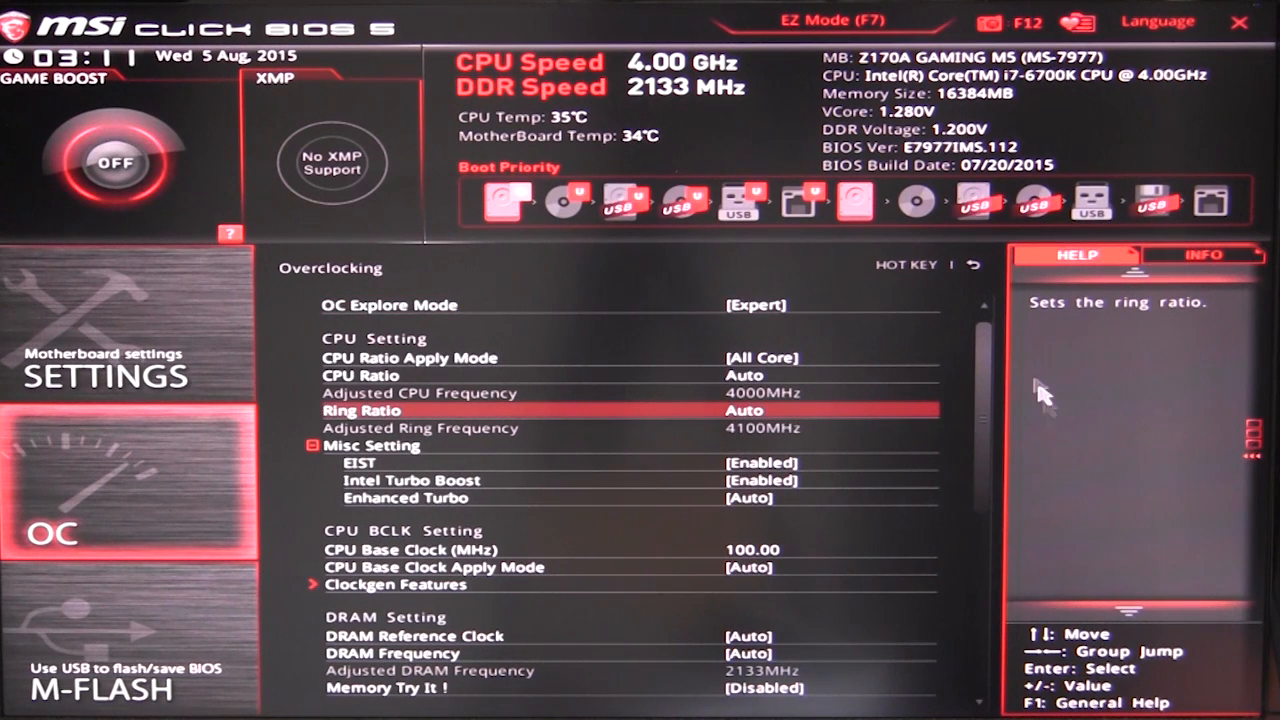
mouse_move(1000, 410)
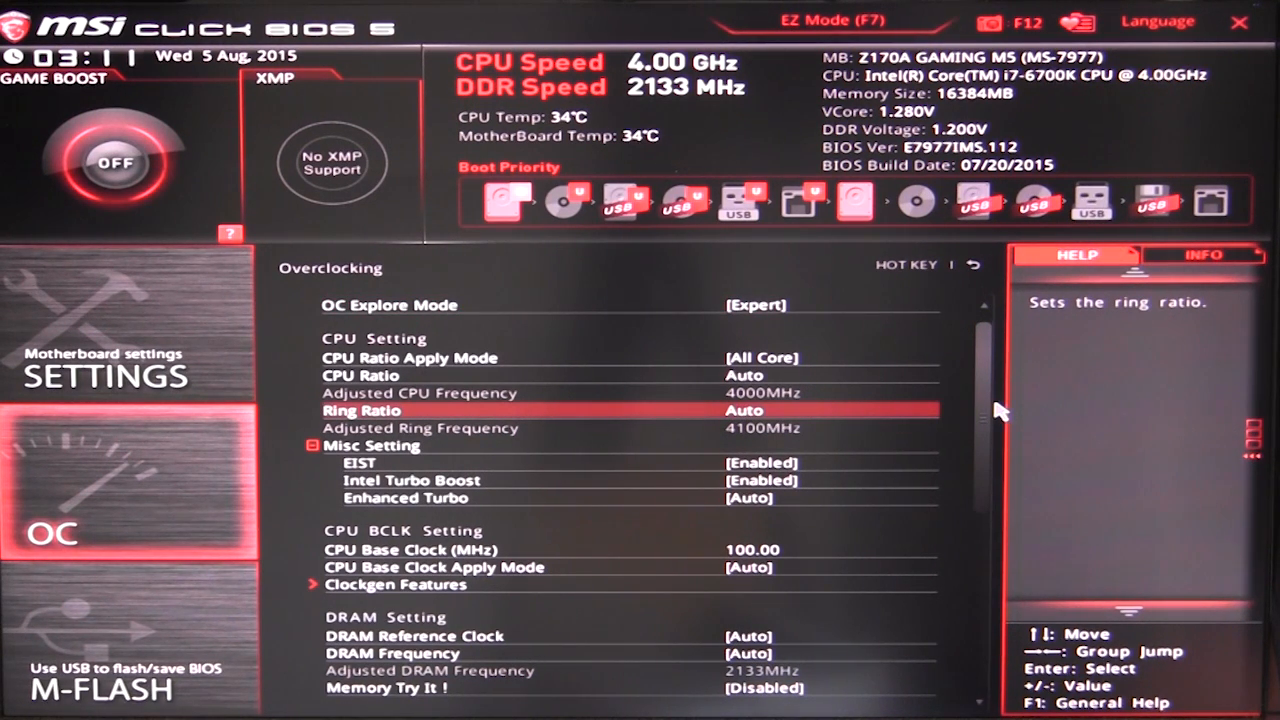
scroll(down, 3)
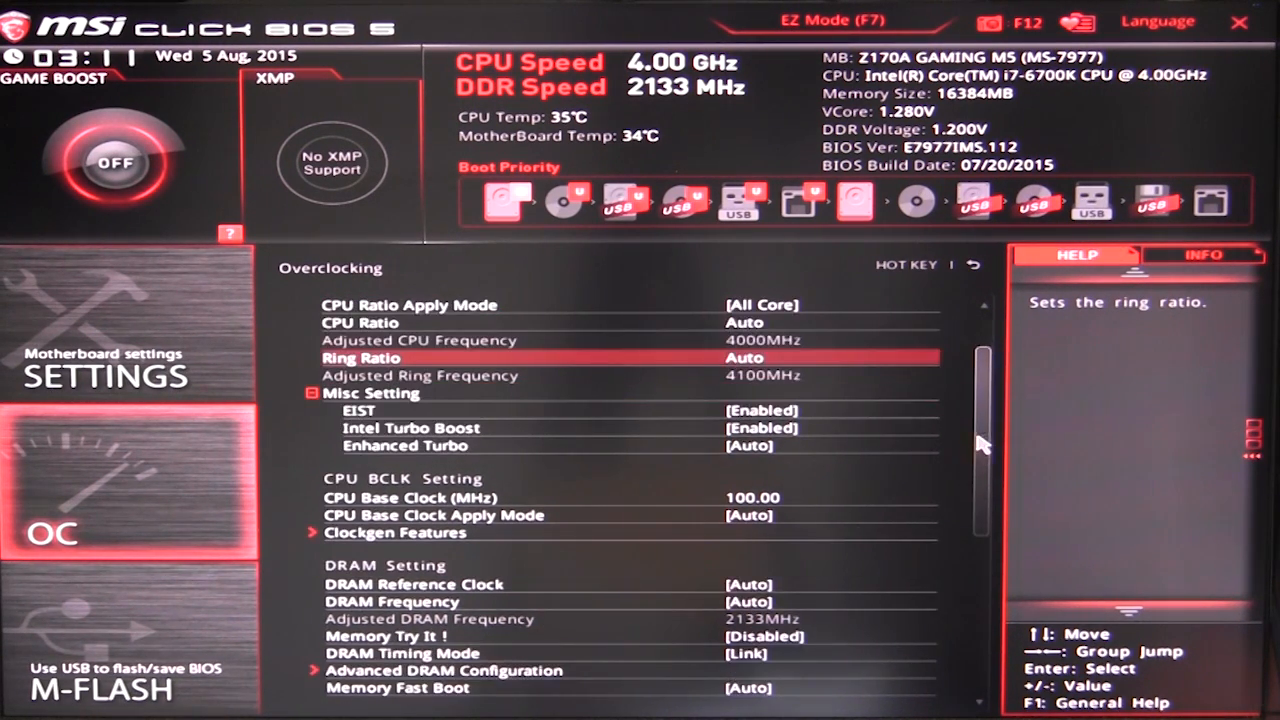
scroll(down, 3)
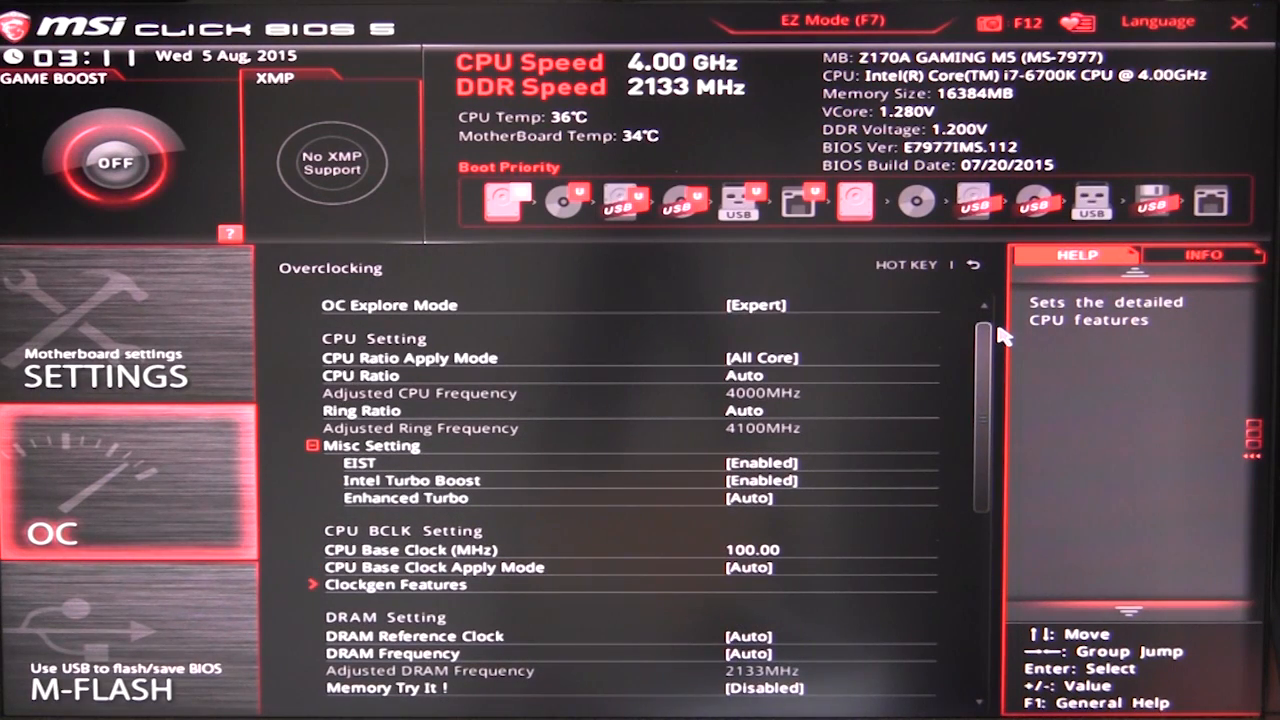
scroll(down, 3)
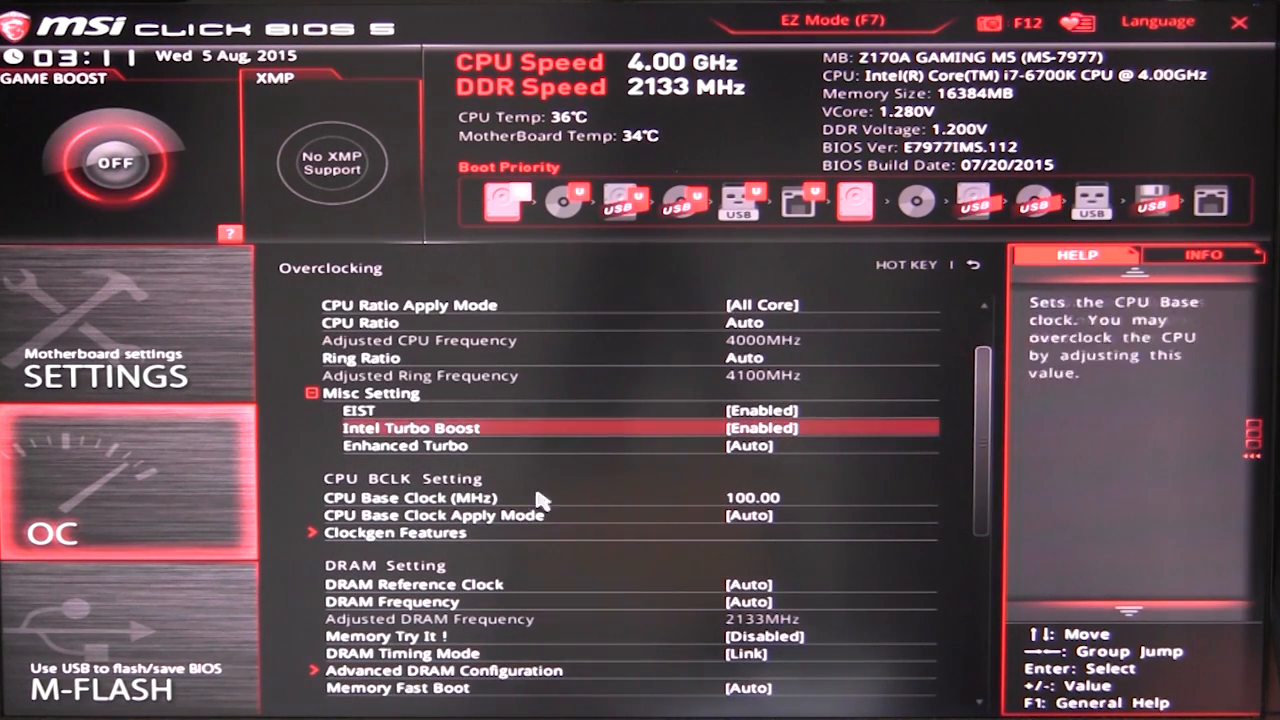
click(394, 532)
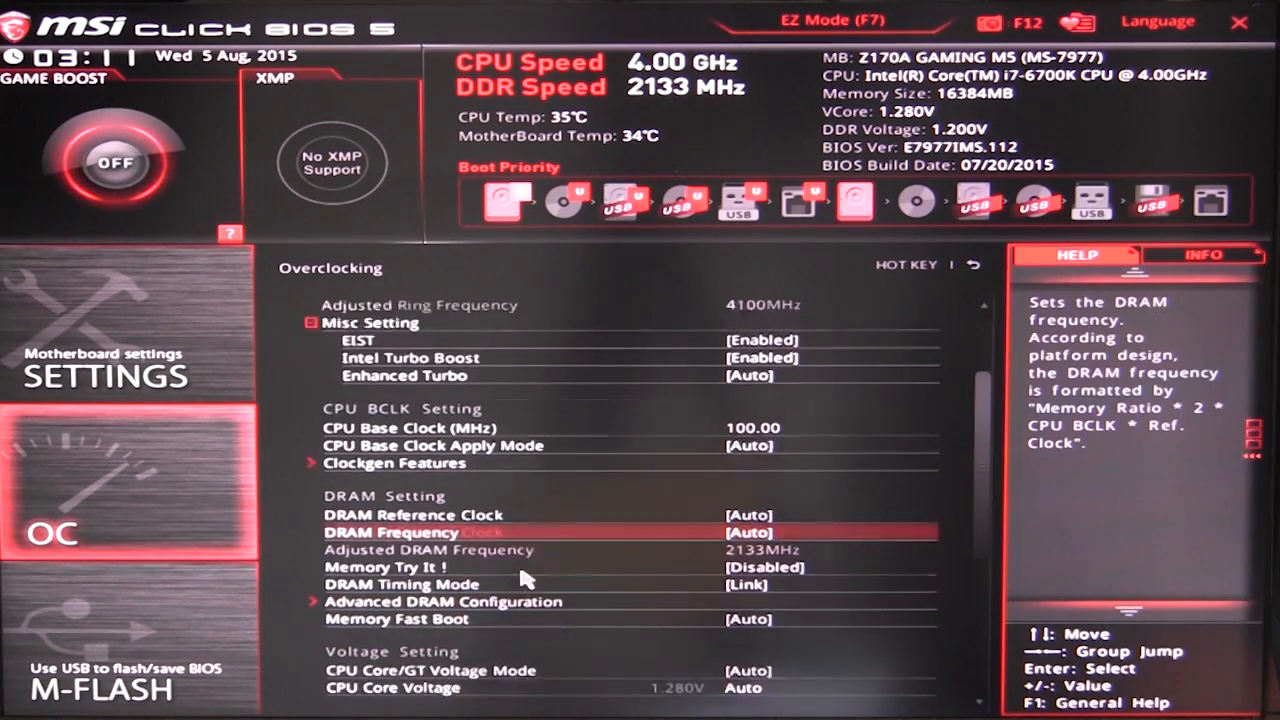
scroll(down, 3)
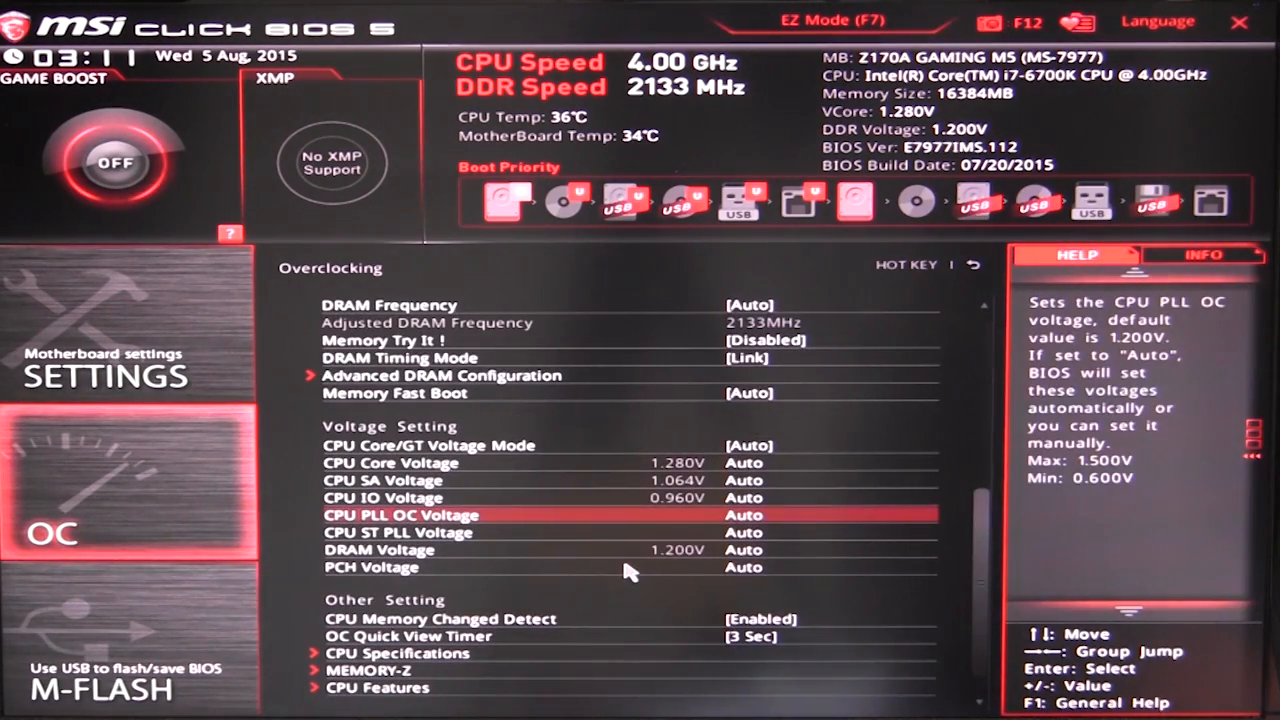
View the CPU specifications and DIMM2 memory SPD readouts, then return to the Advanced home screen
click(398, 652)
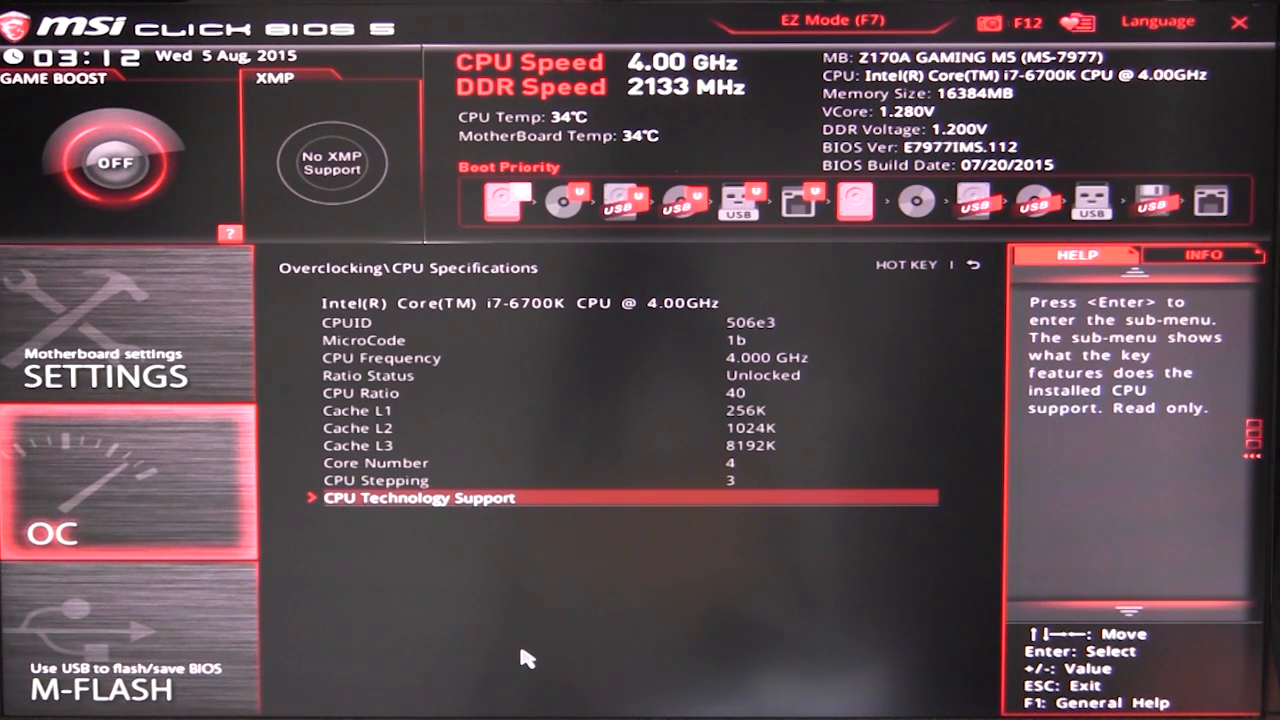
click(416, 498)
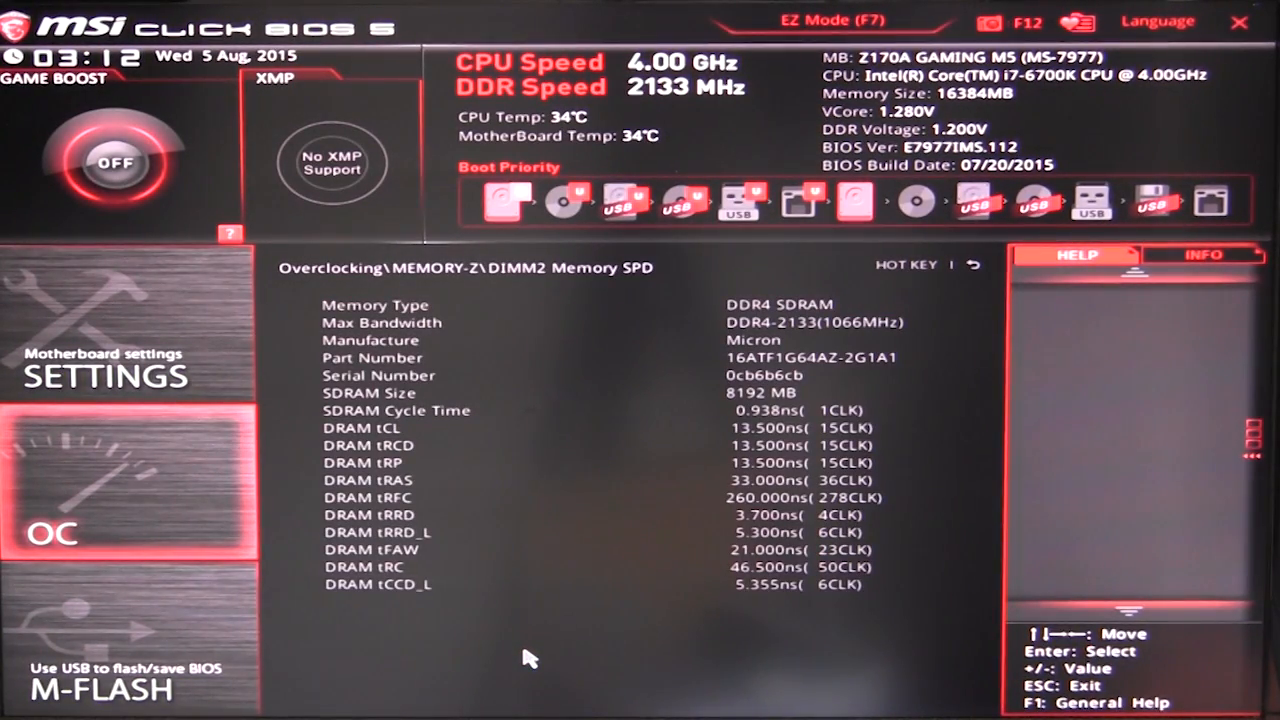
key(Escape)
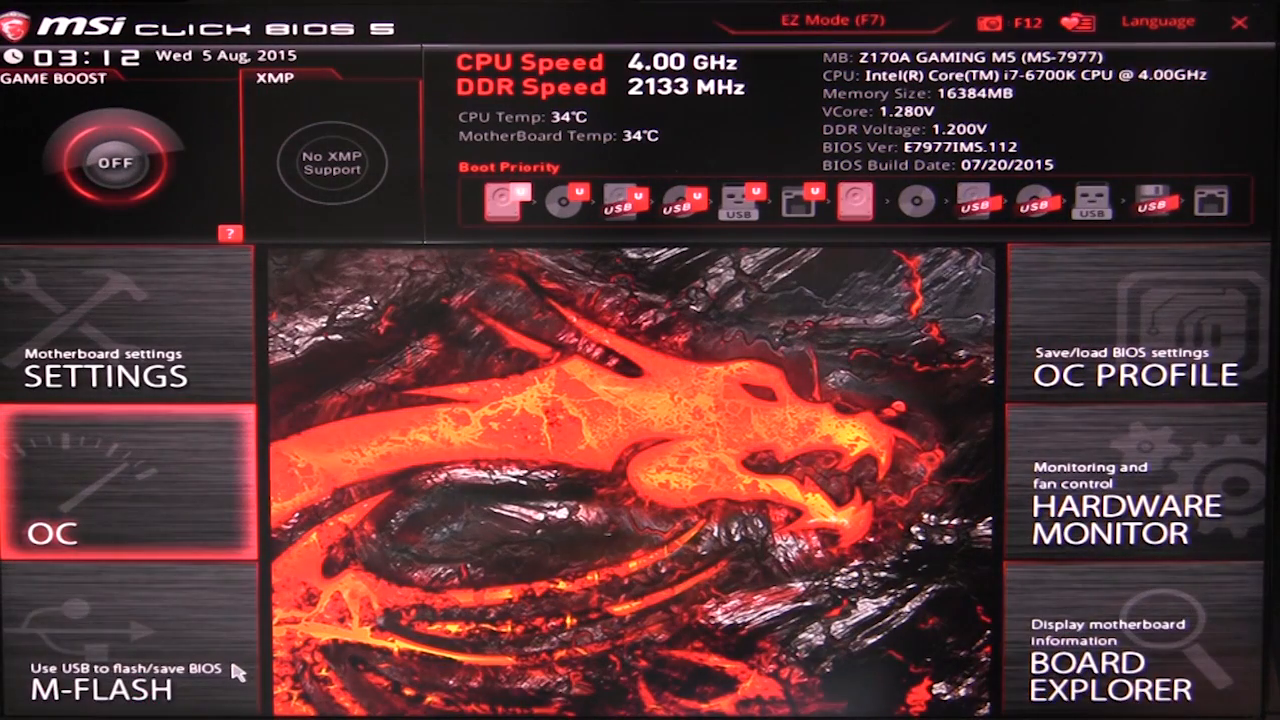
mouse_move(250, 624)
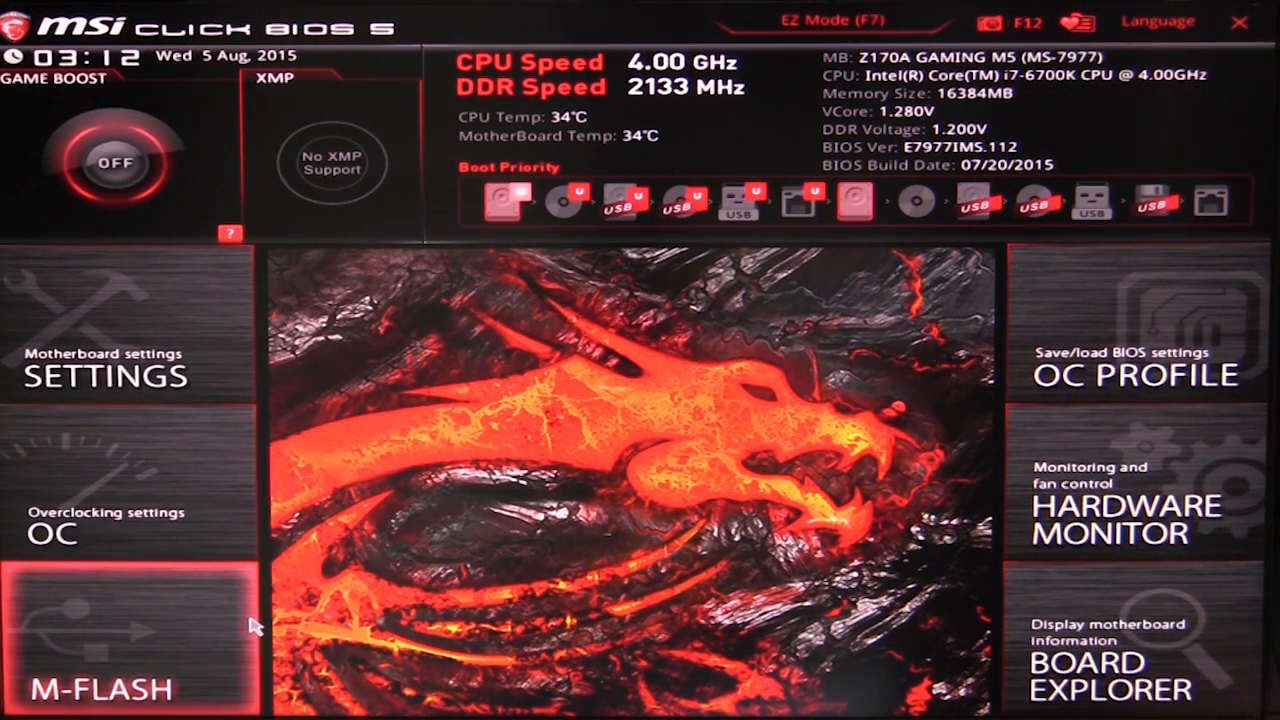
mouse_move(110, 644)
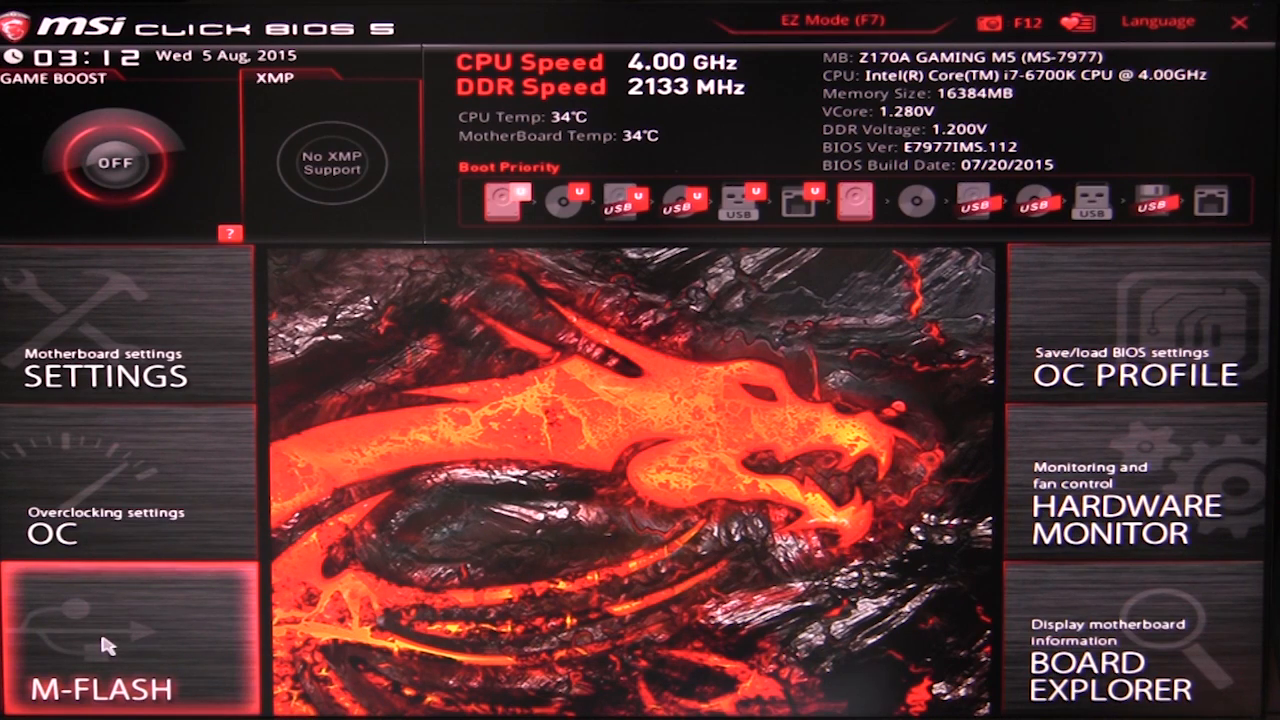
Show the six OC profiles with their ROM and USB save/load options
click(110, 640)
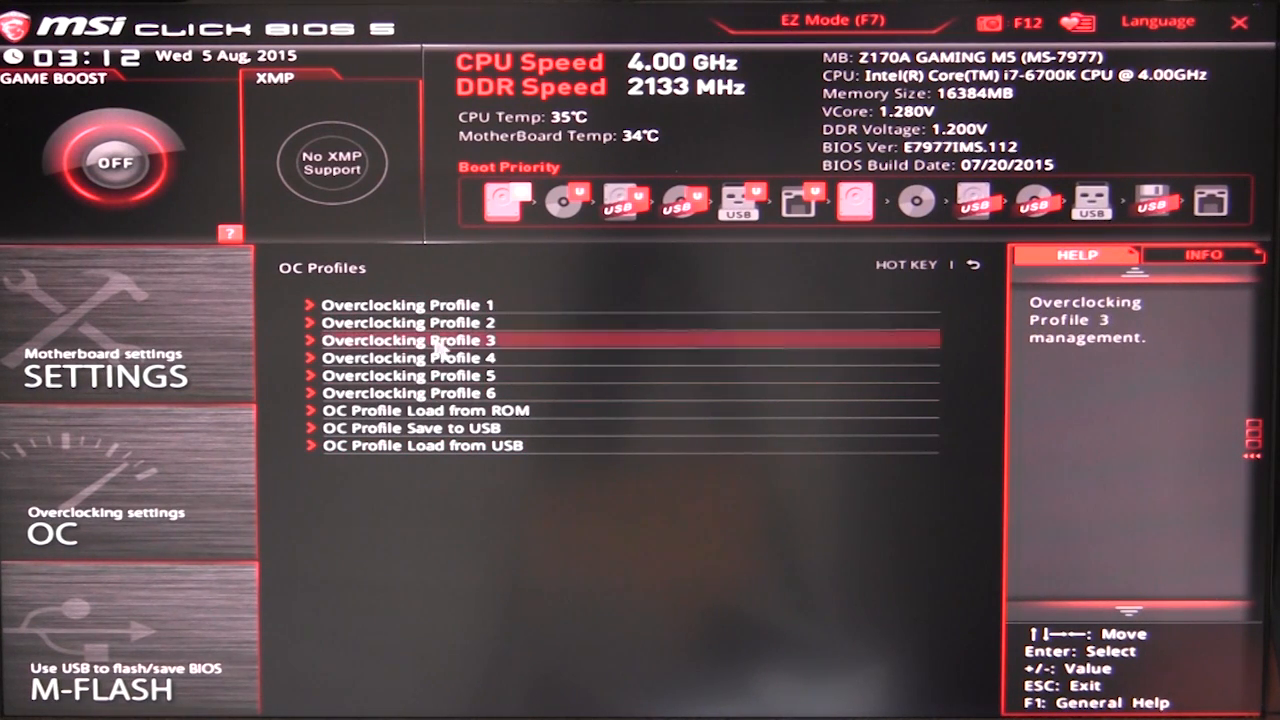
mouse_move(480, 444)
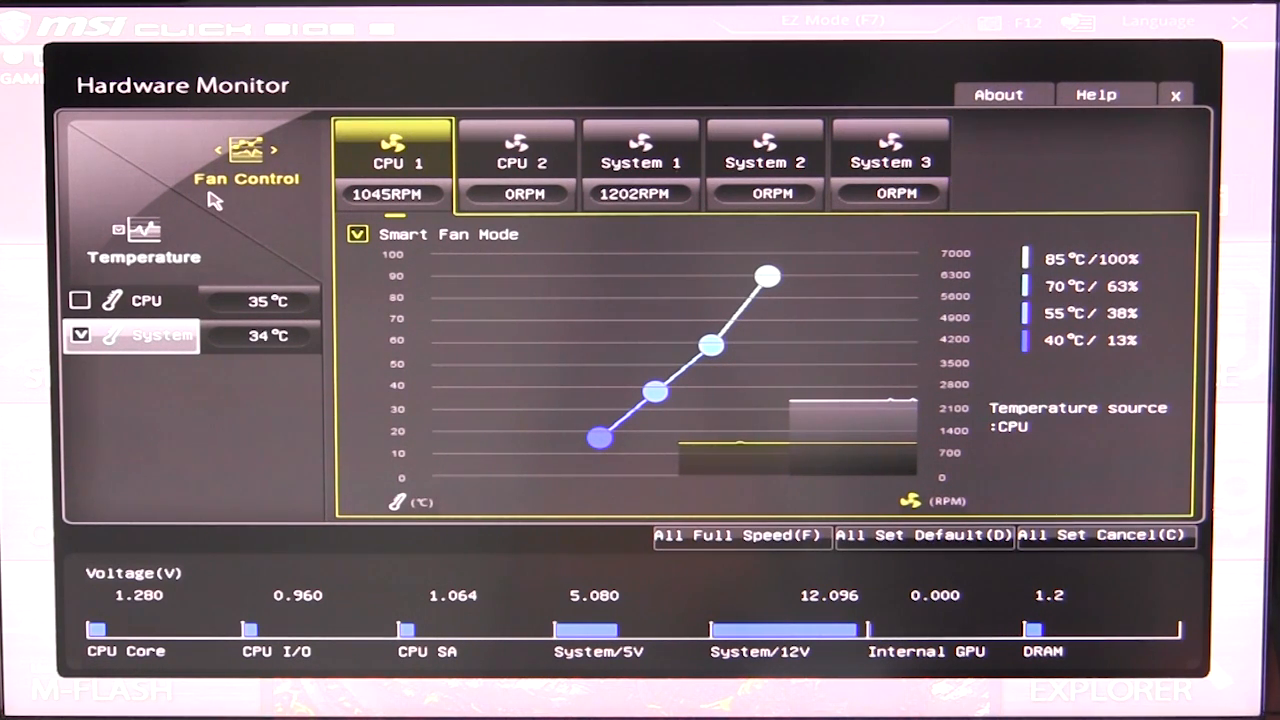
mouse_move(984, 204)
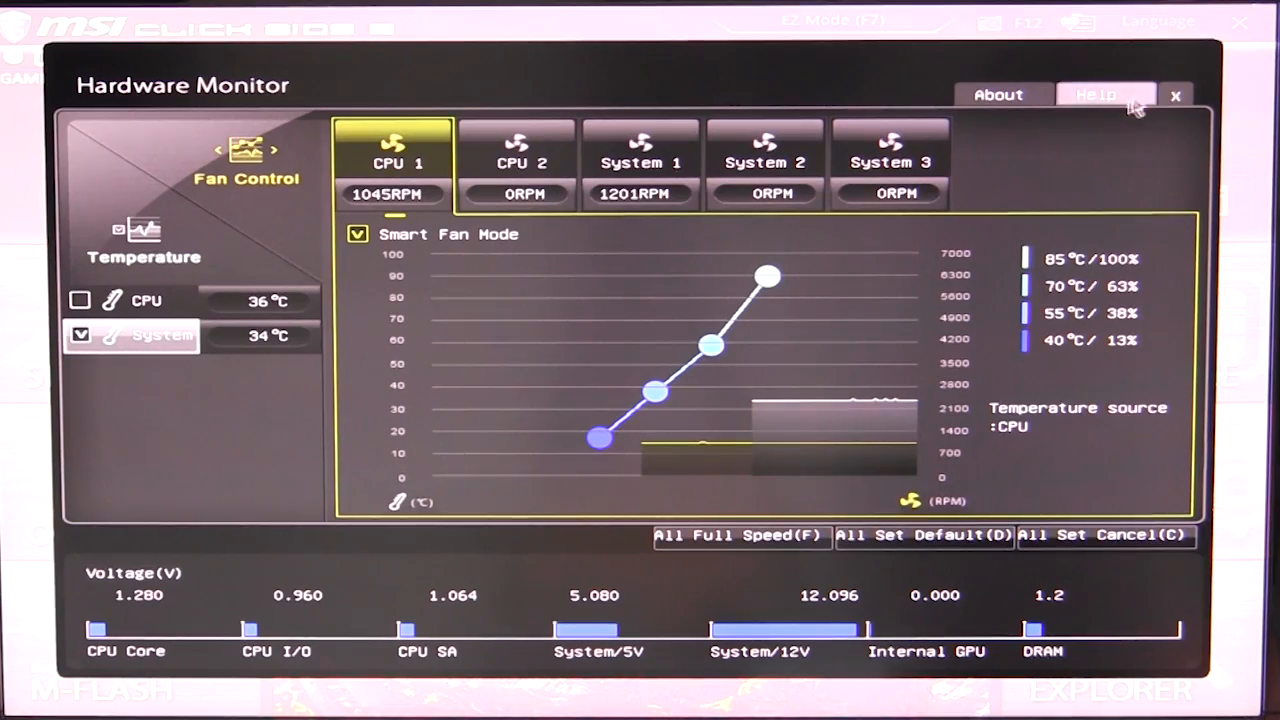
Close the Hardware Monitor to land back on the Advanced mode home menu
click(1176, 96)
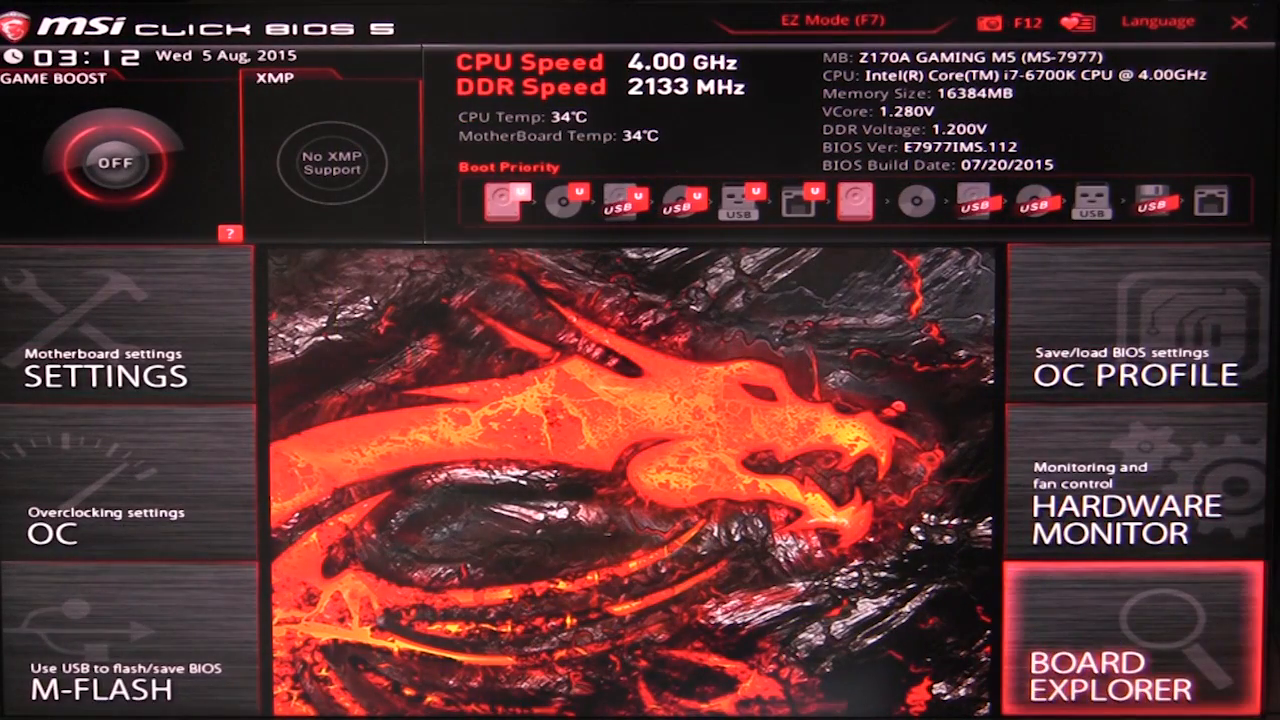
click(1110, 670)
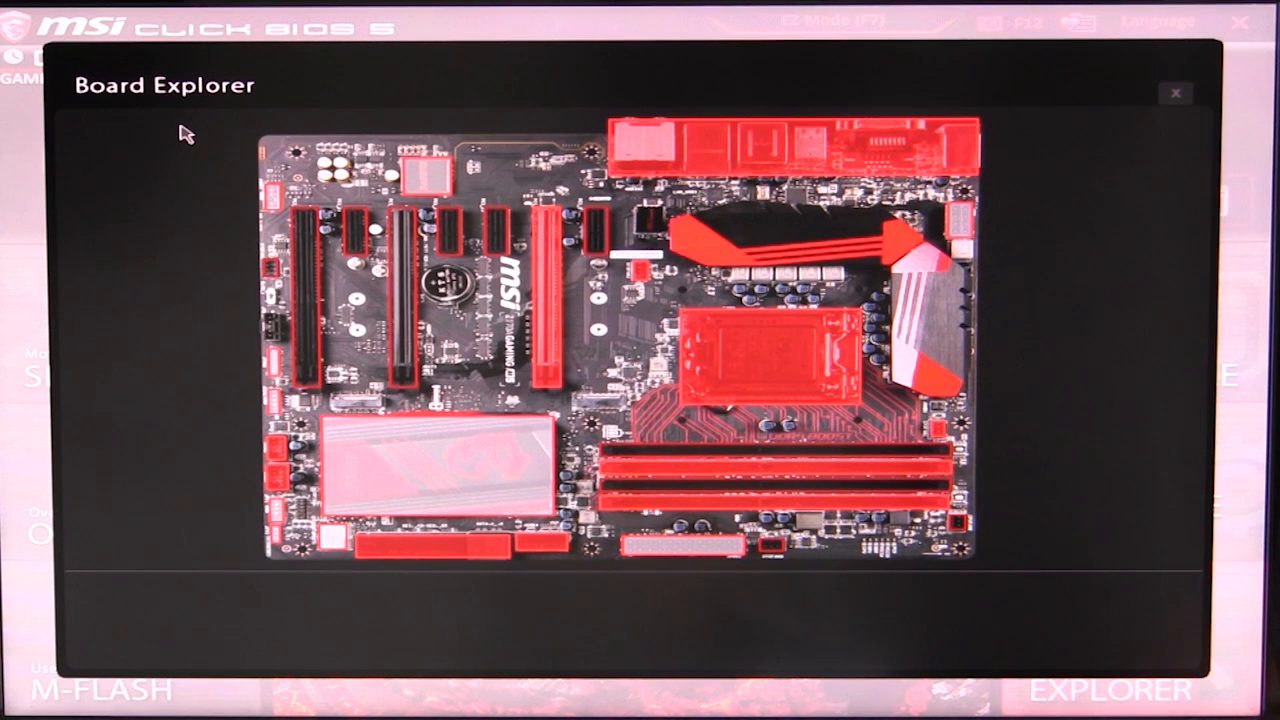
mouse_move(790, 400)
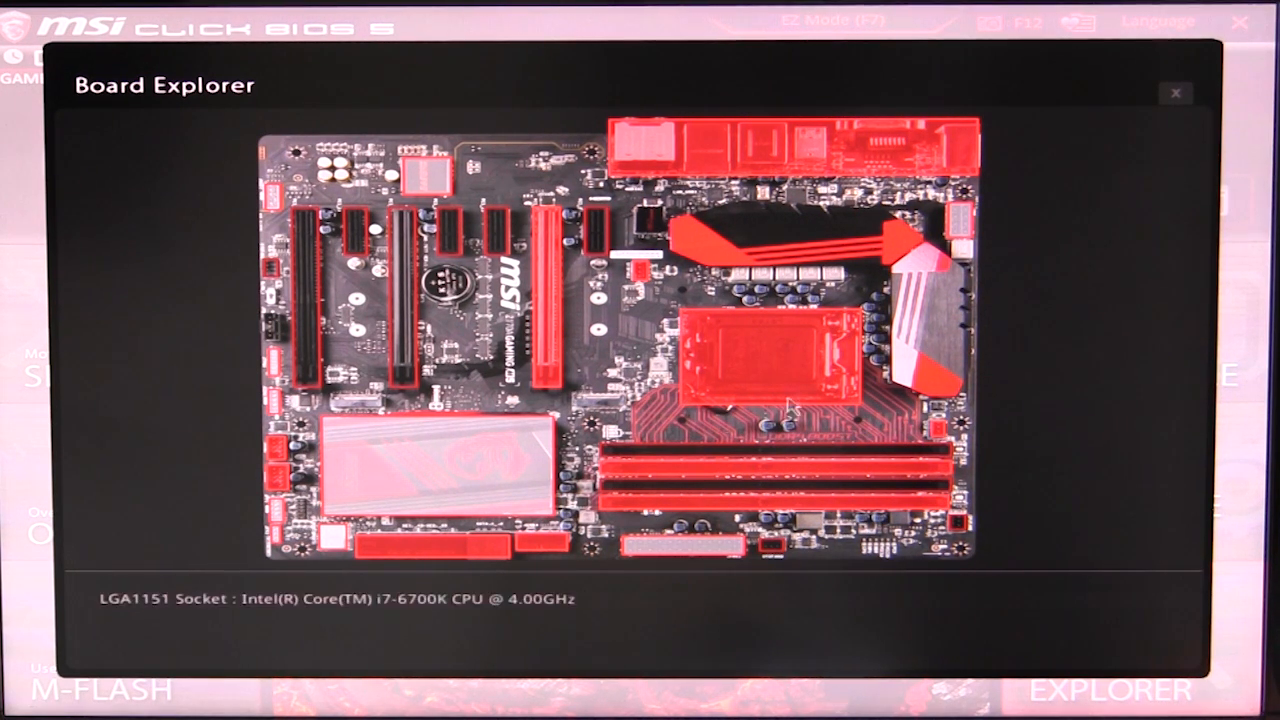
mouse_move(816, 362)
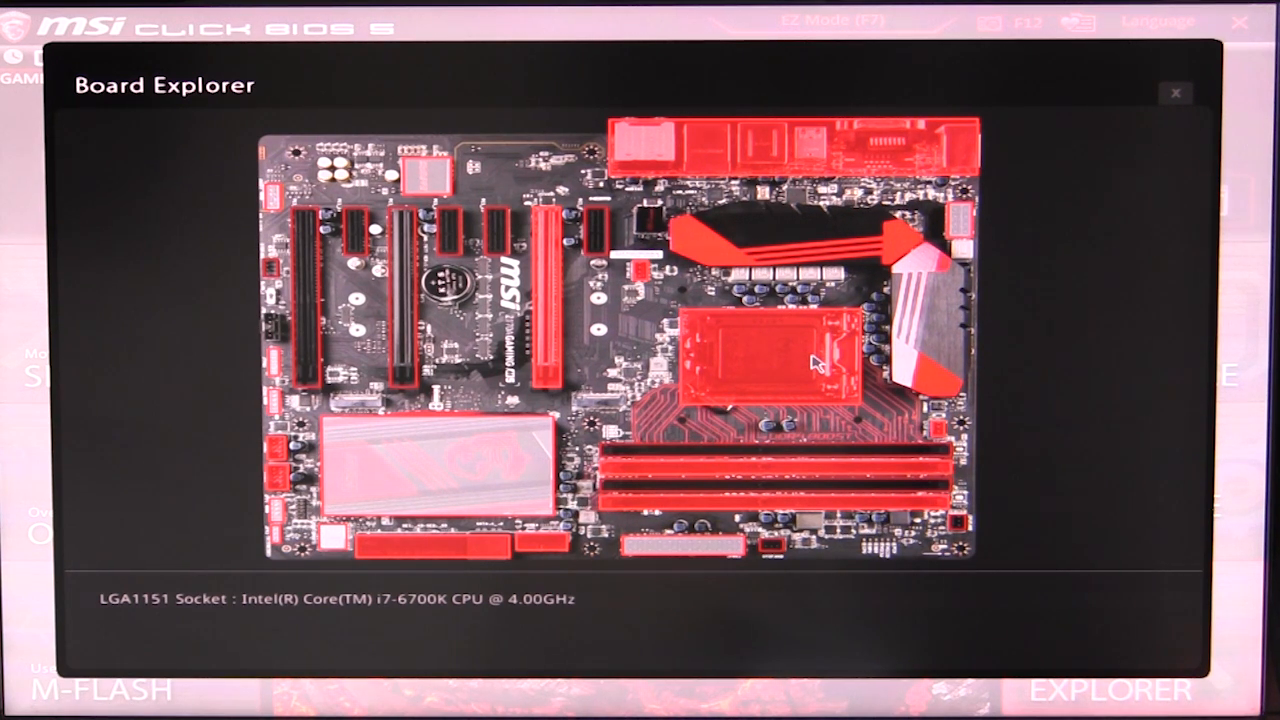
mouse_move(808, 364)
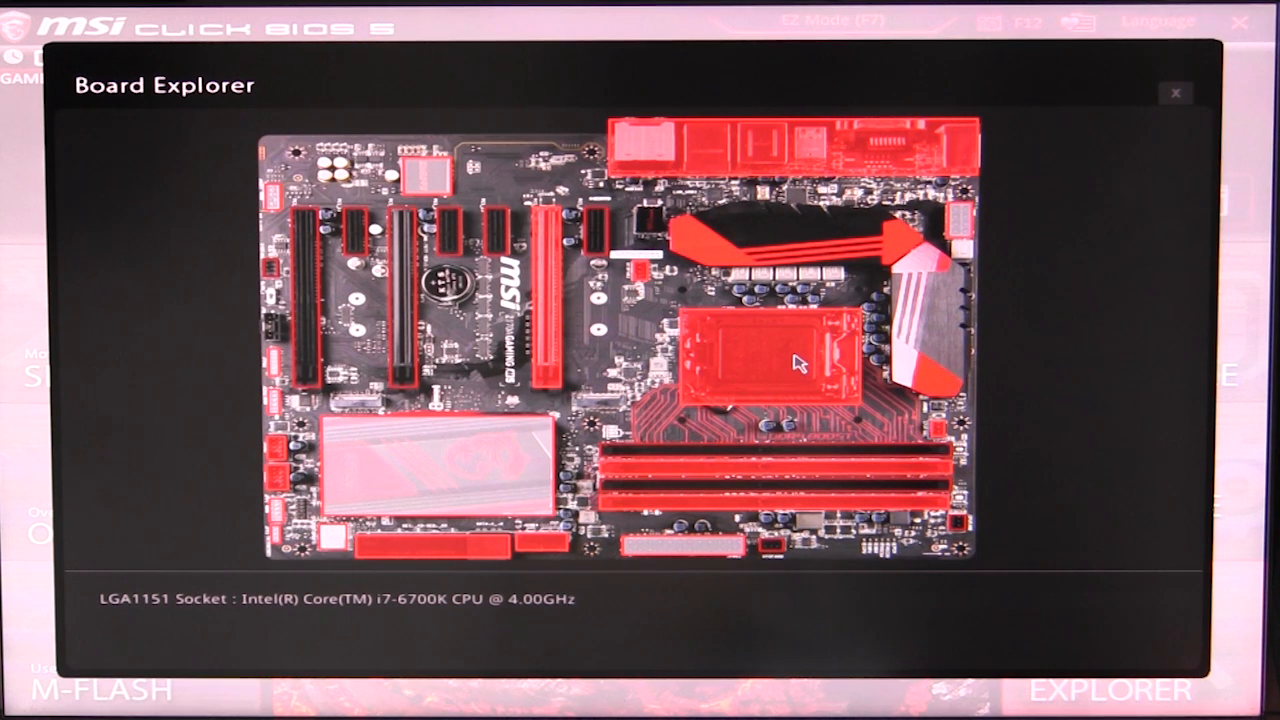
mouse_move(556, 336)
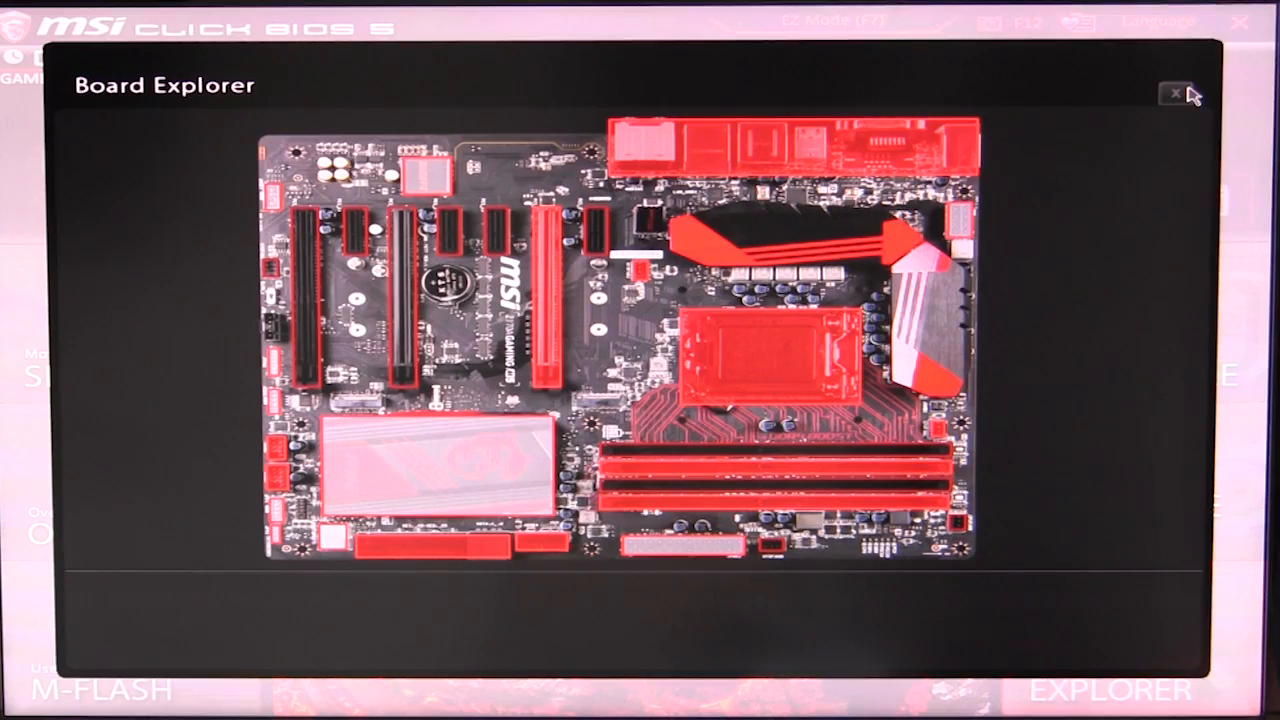
click(1172, 94)
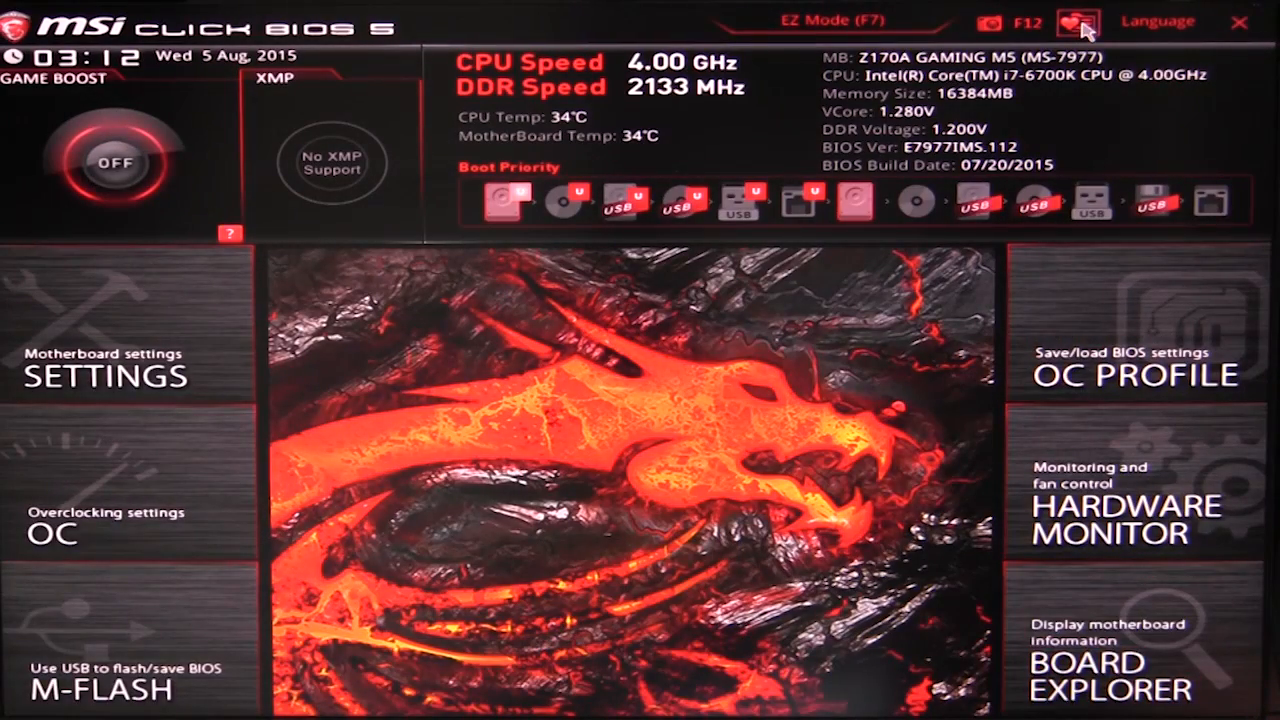
Return from Advanced mode to EZ Mode showing the general help and hotkey summary
click(1076, 20)
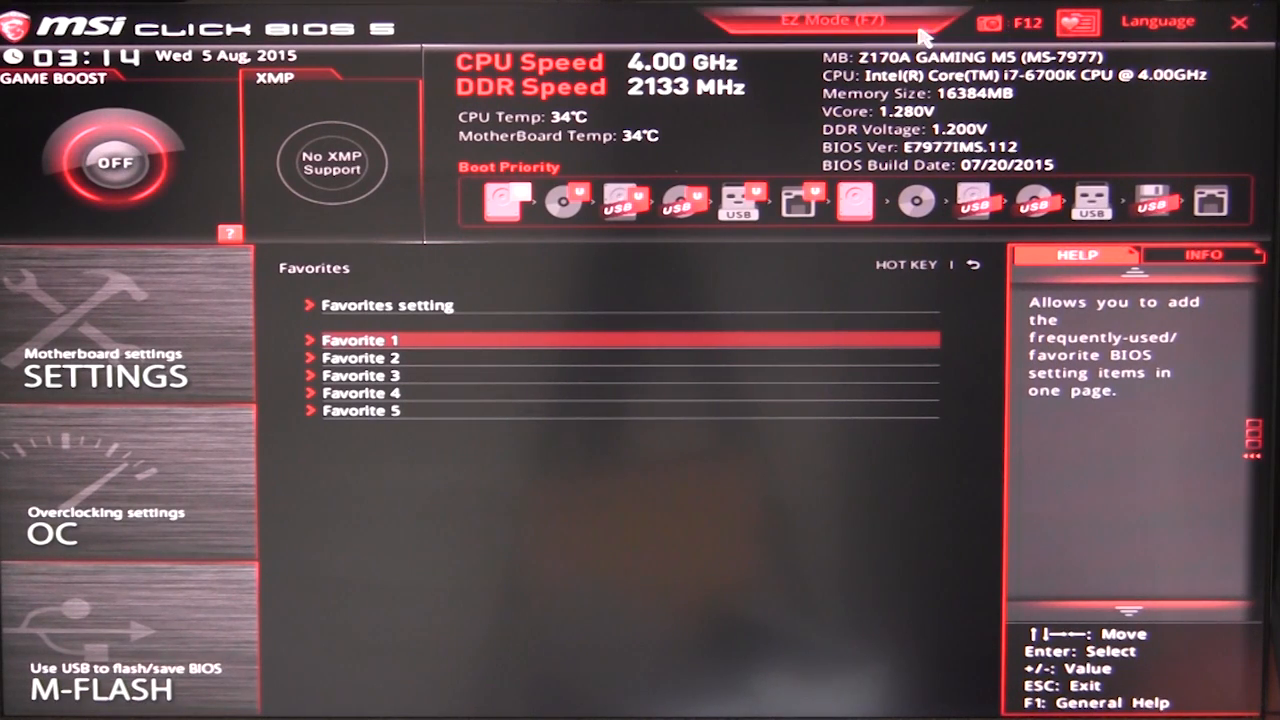
click(840, 20)
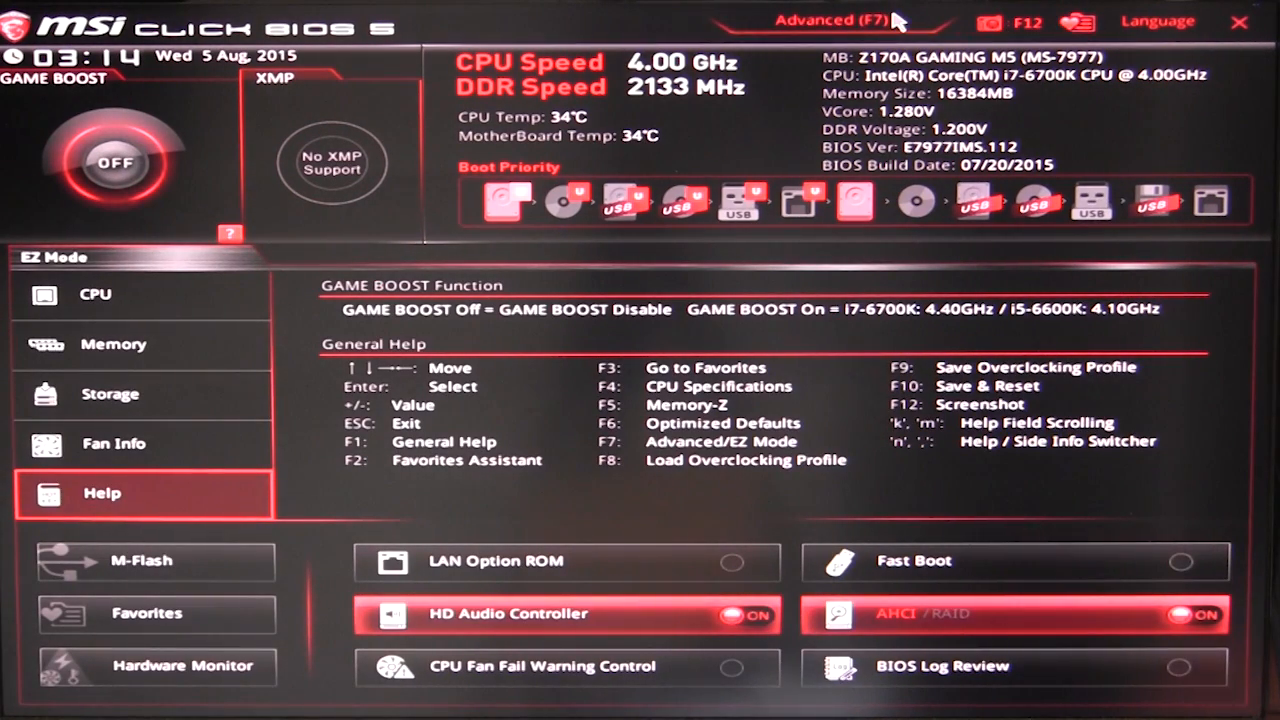